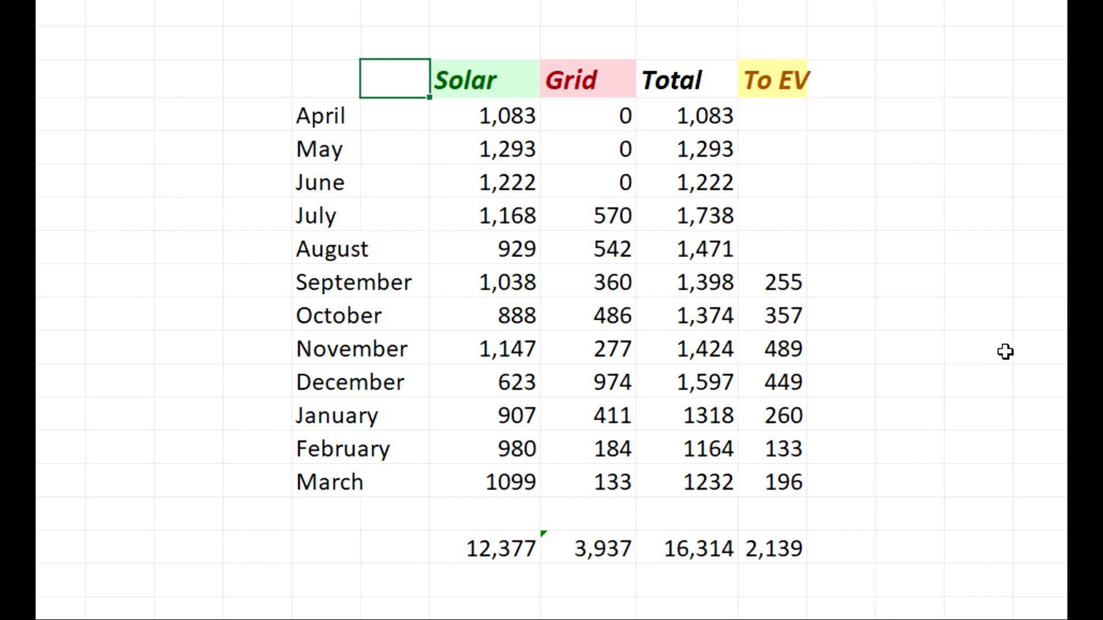
mouse_move(908, 138)
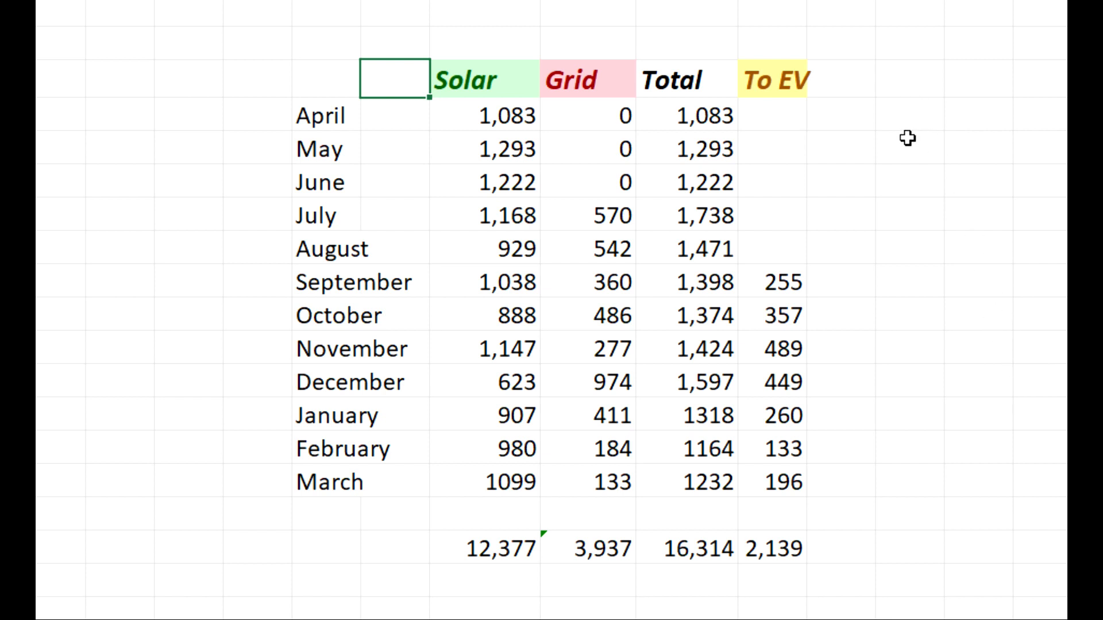
mouse_move(860, 111)
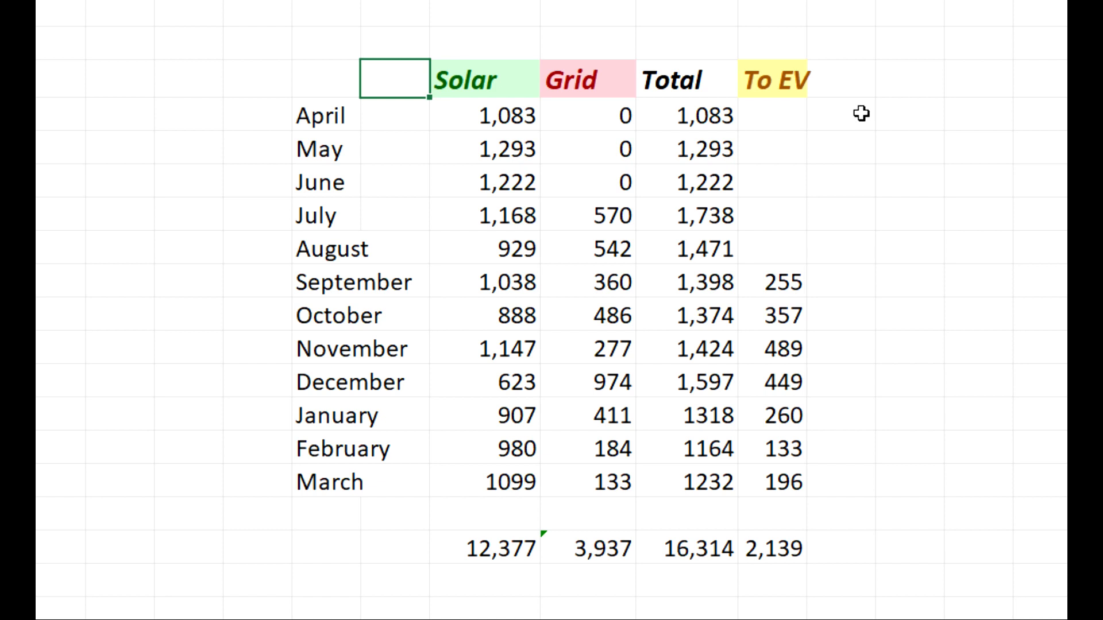
mouse_move(570, 183)
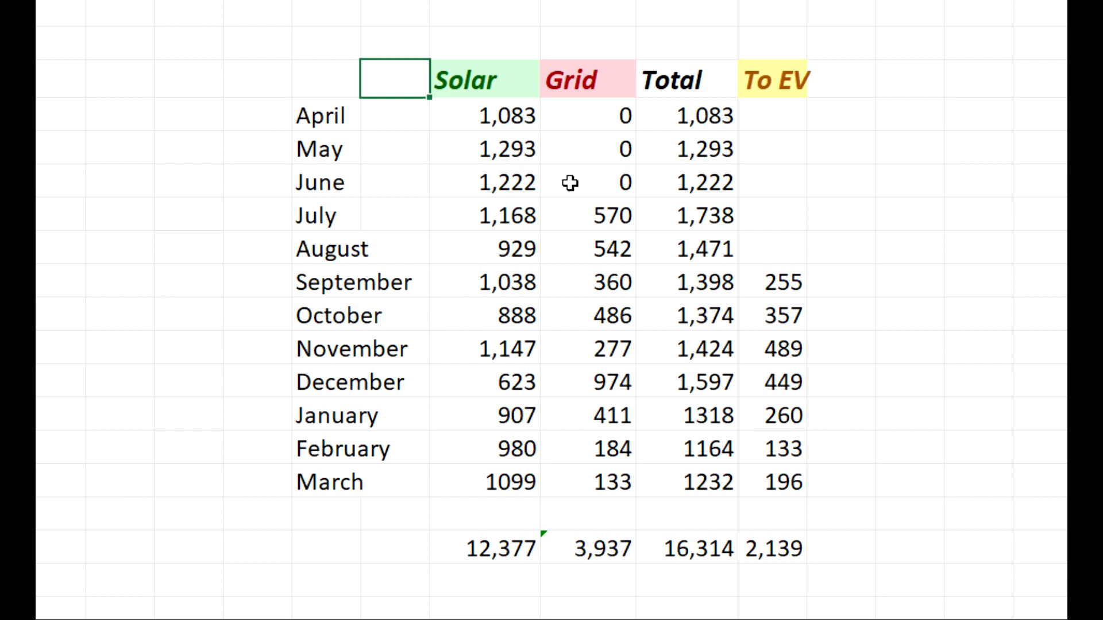
mouse_move(499, 382)
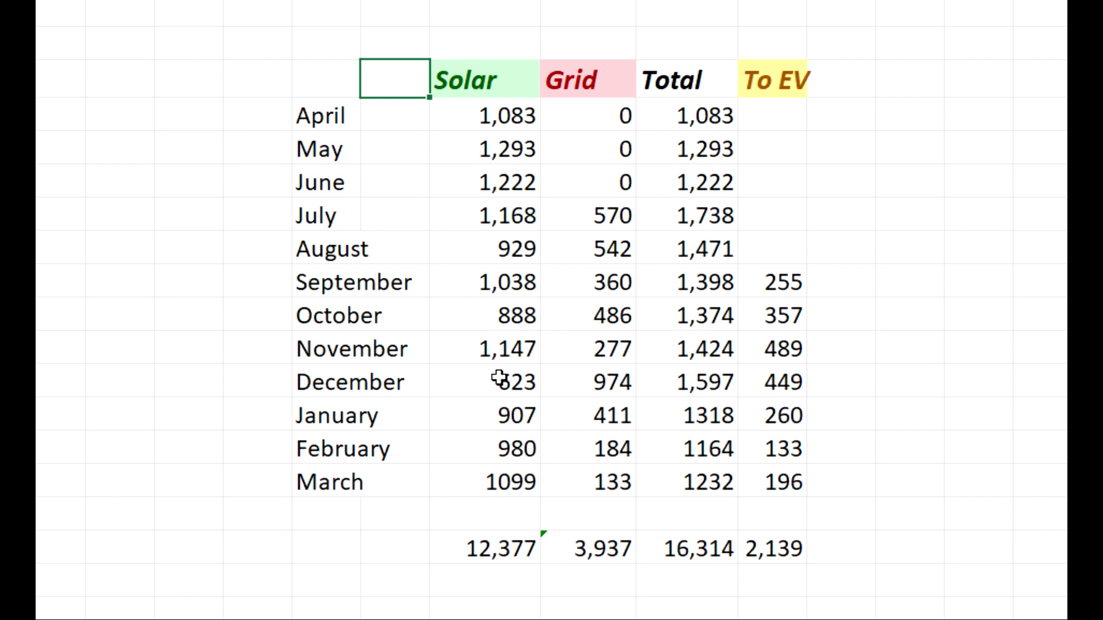
mouse_move(317, 117)
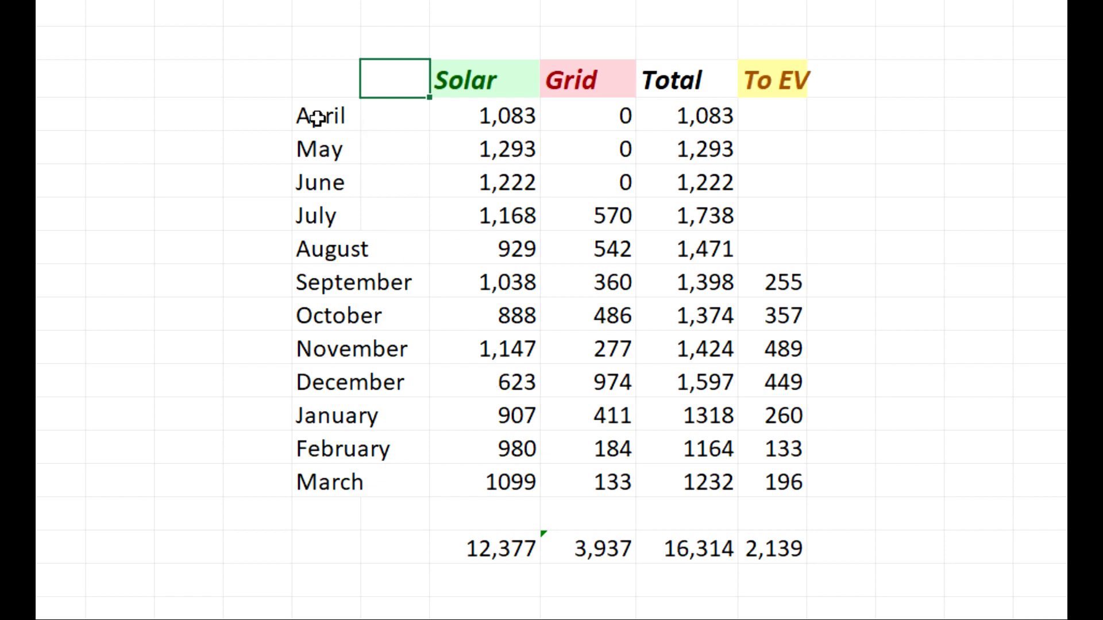
mouse_move(308, 474)
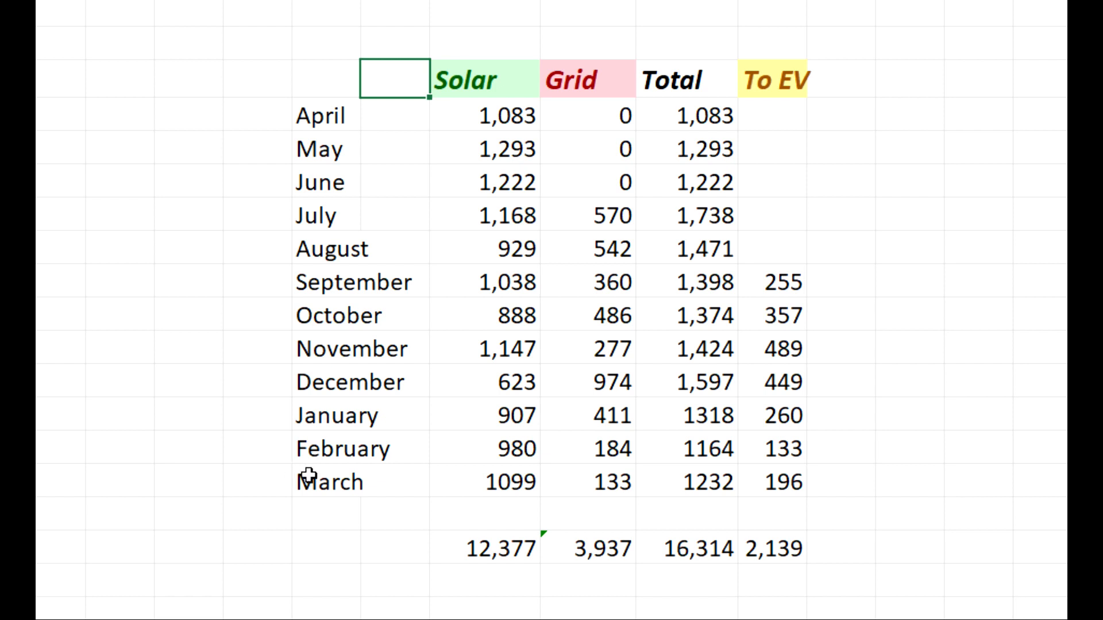
mouse_move(403, 497)
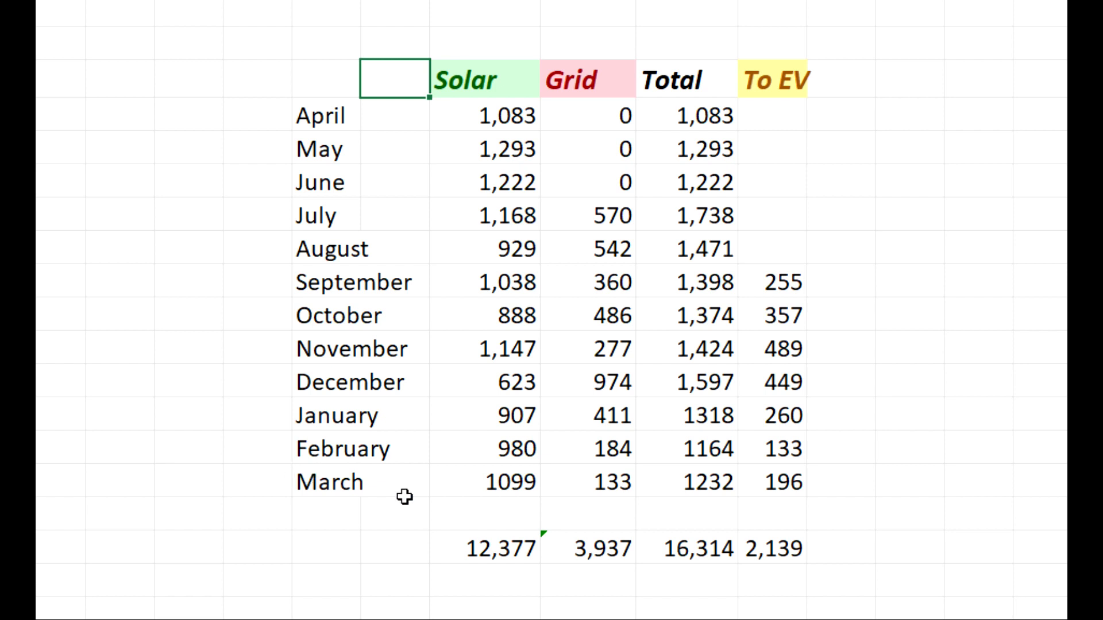
mouse_move(503, 600)
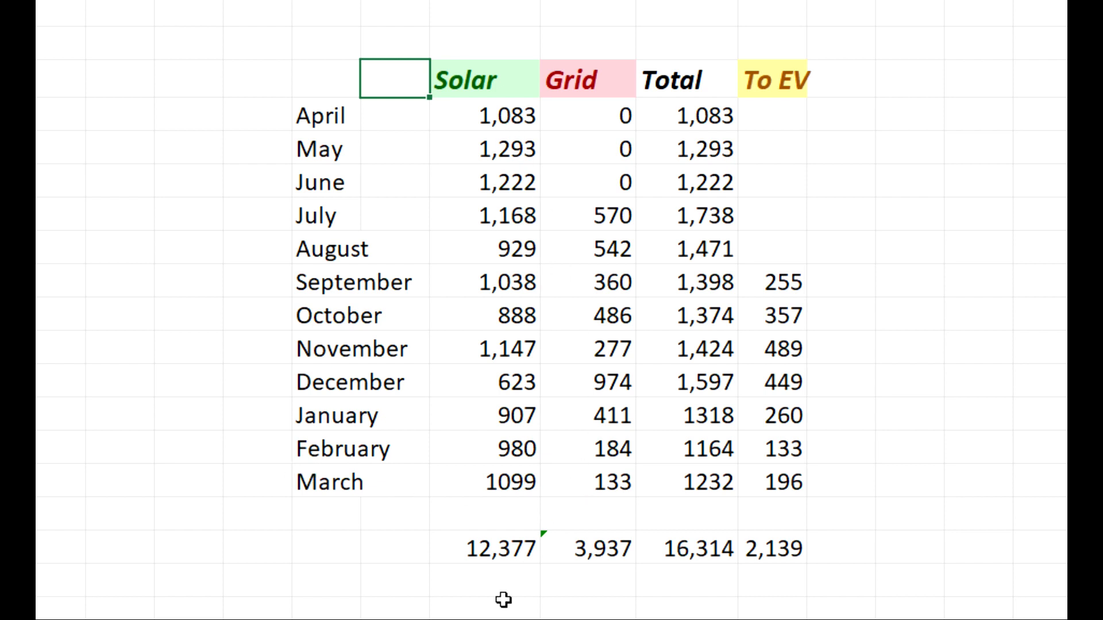
mouse_move(494, 576)
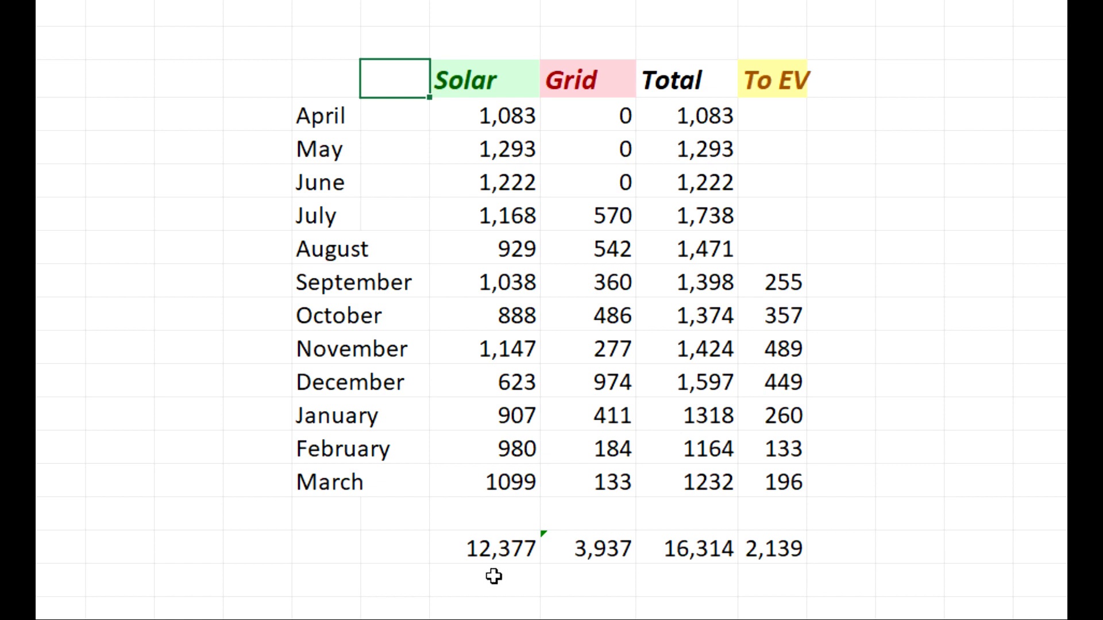
mouse_move(529, 584)
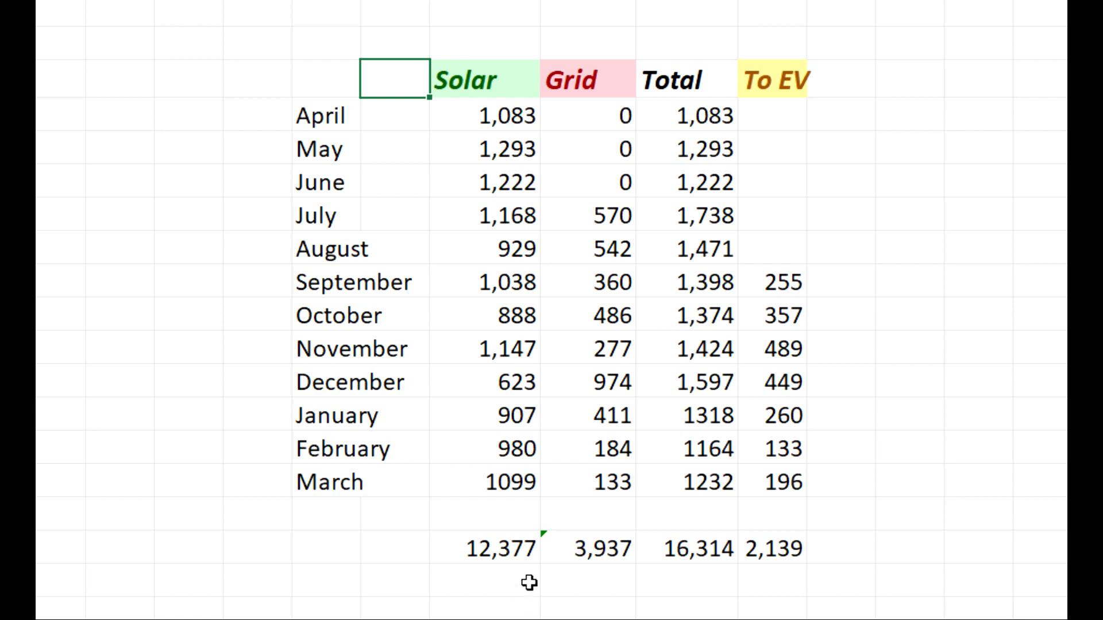
mouse_move(601, 92)
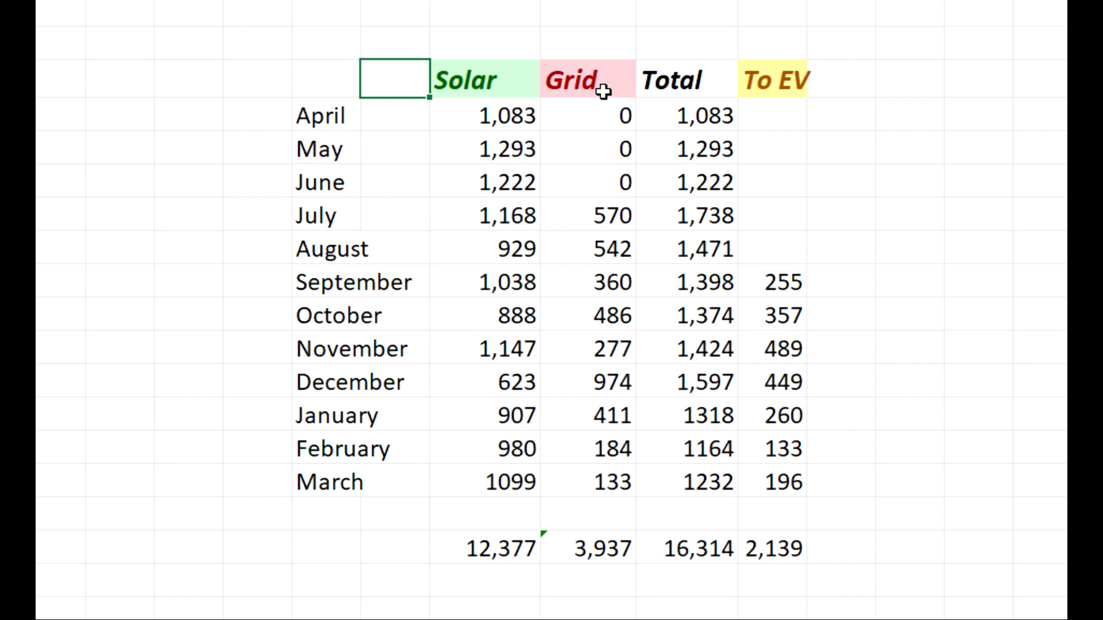
mouse_move(652, 564)
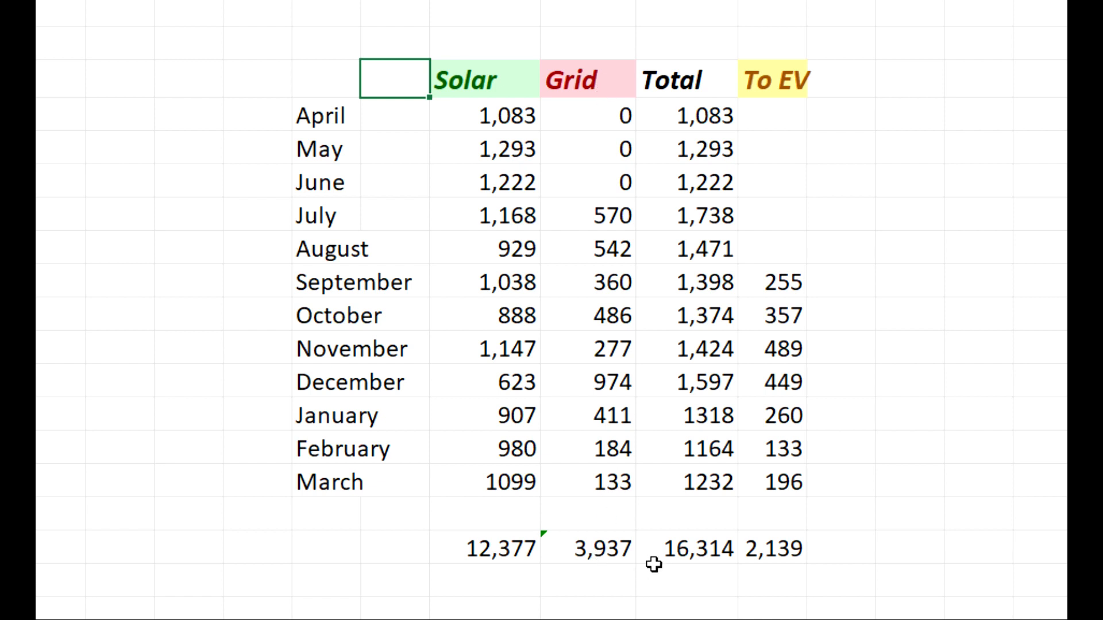
mouse_move(730, 234)
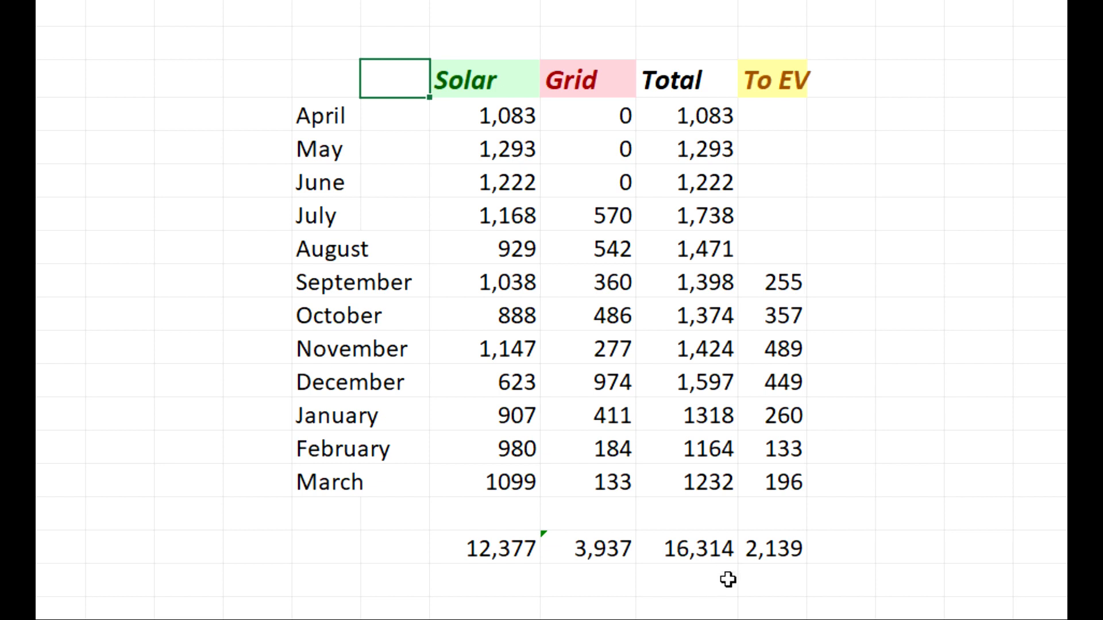
mouse_move(758, 92)
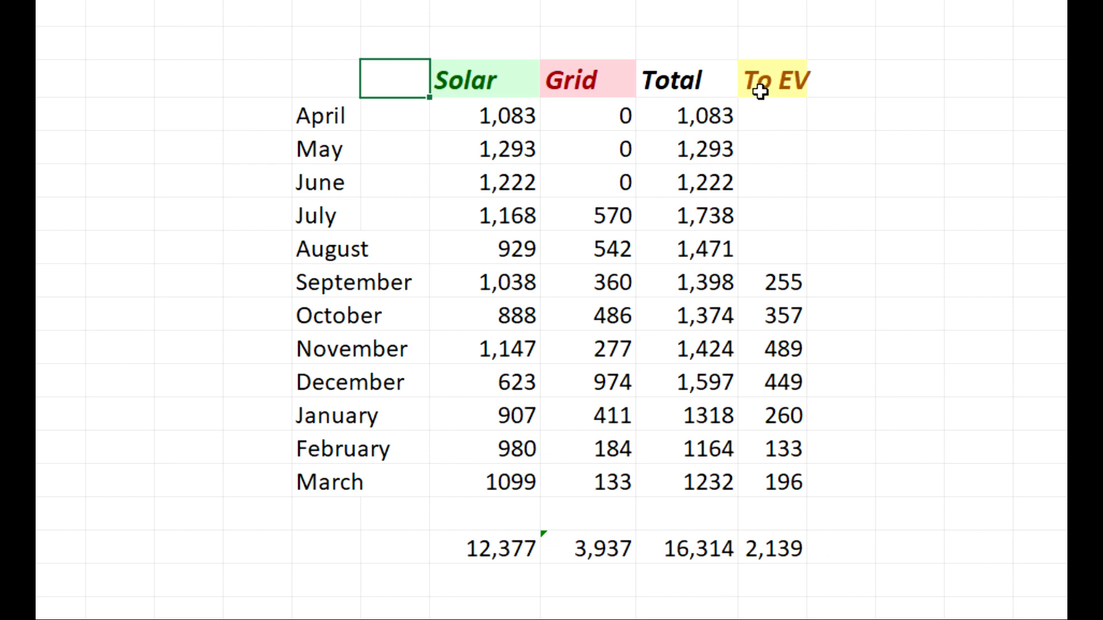
mouse_move(772, 117)
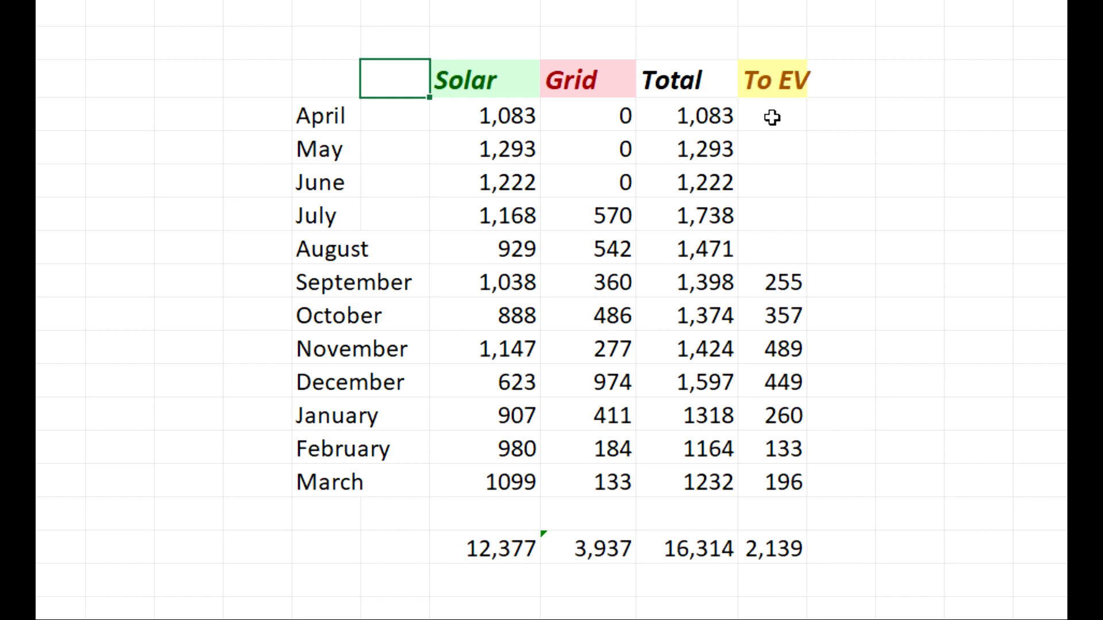
mouse_move(817, 350)
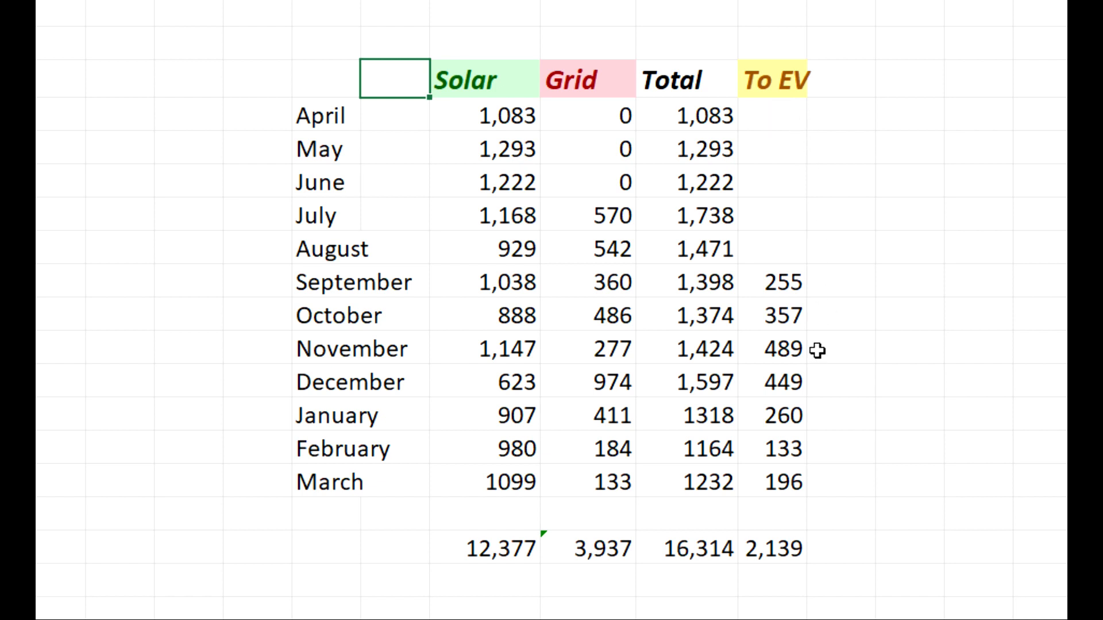
mouse_move(807, 569)
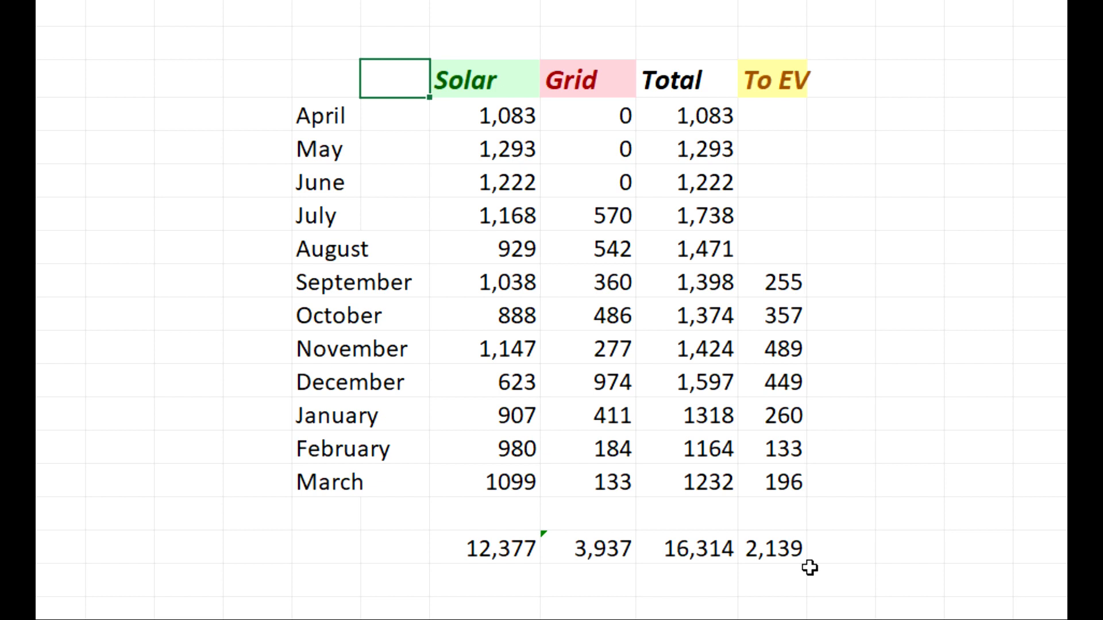
Step: Select the 'To EV' energy distribution total of 2,139 kWh on the March 2022 dashboard
click(782, 549)
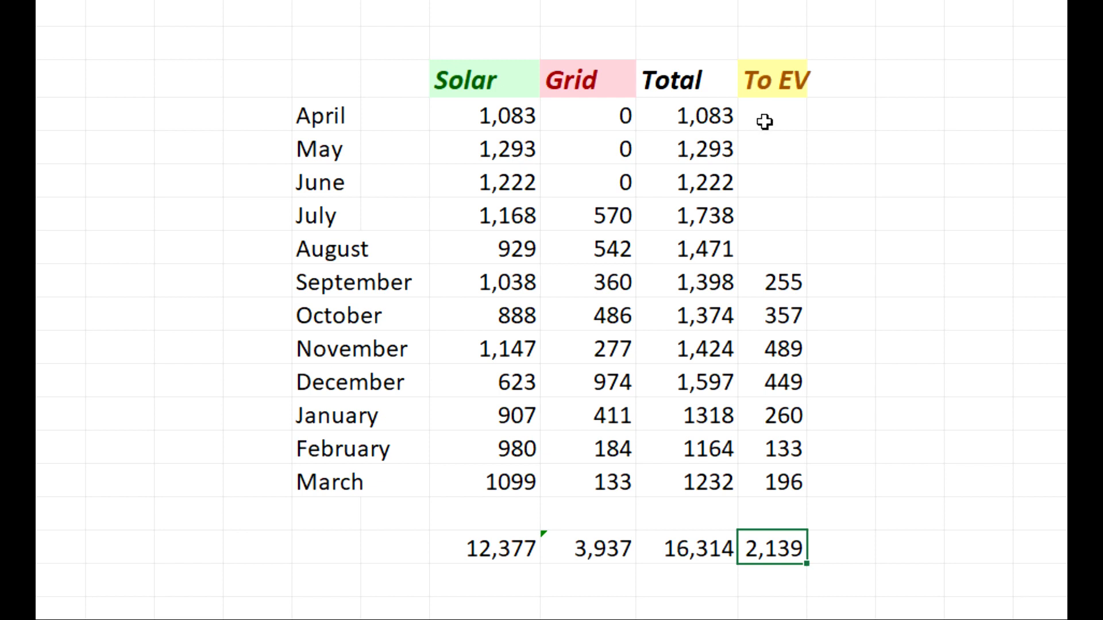
mouse_move(777, 115)
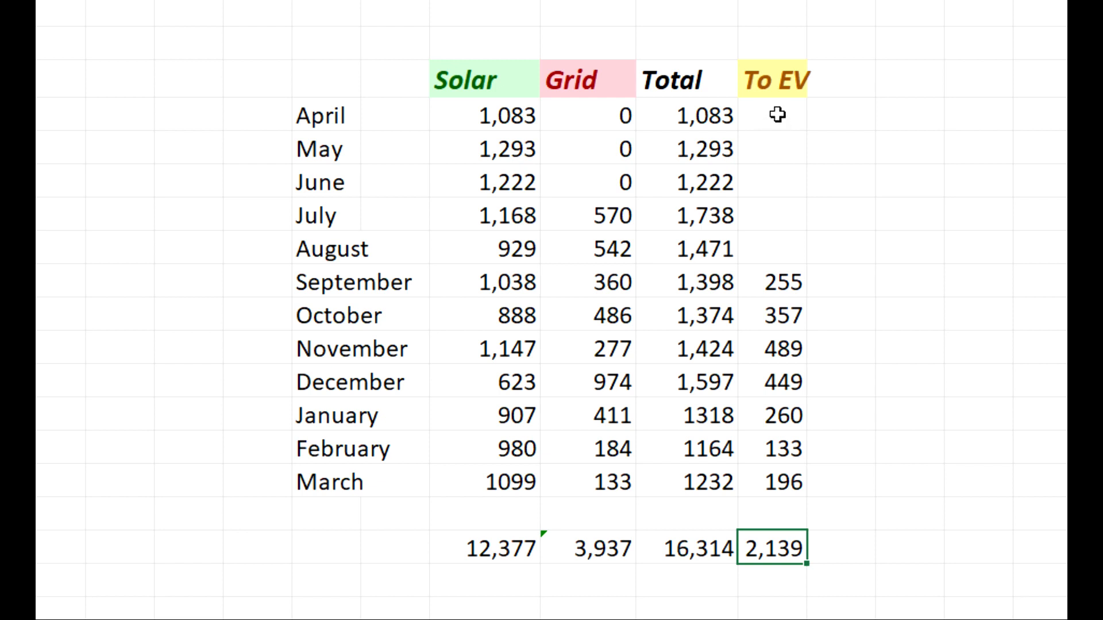
mouse_move(777, 212)
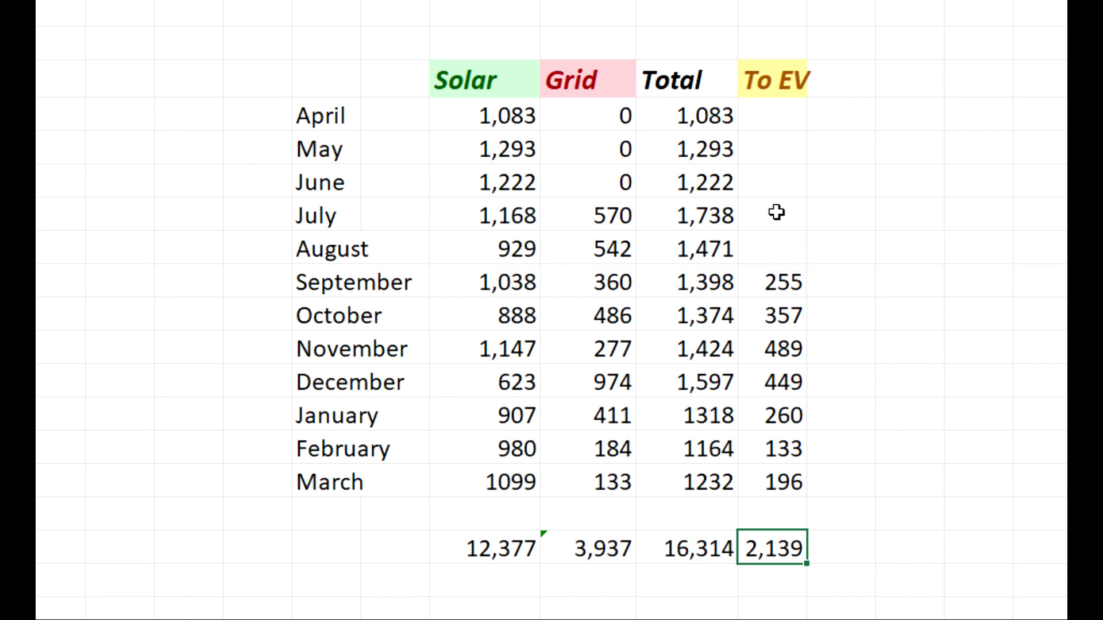
mouse_move(794, 291)
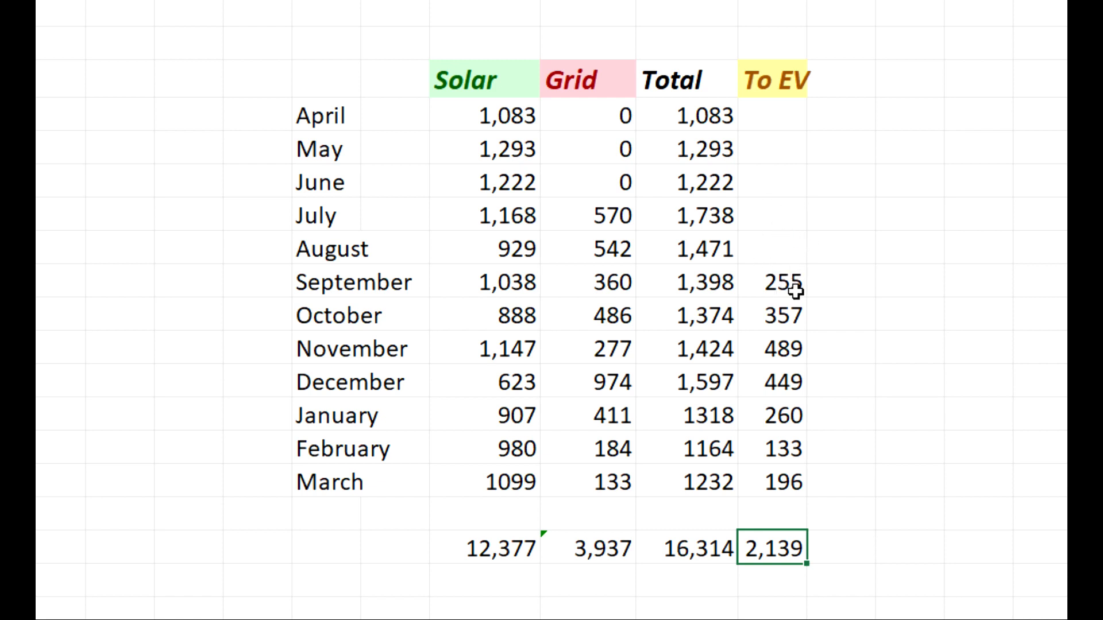
mouse_move(779, 290)
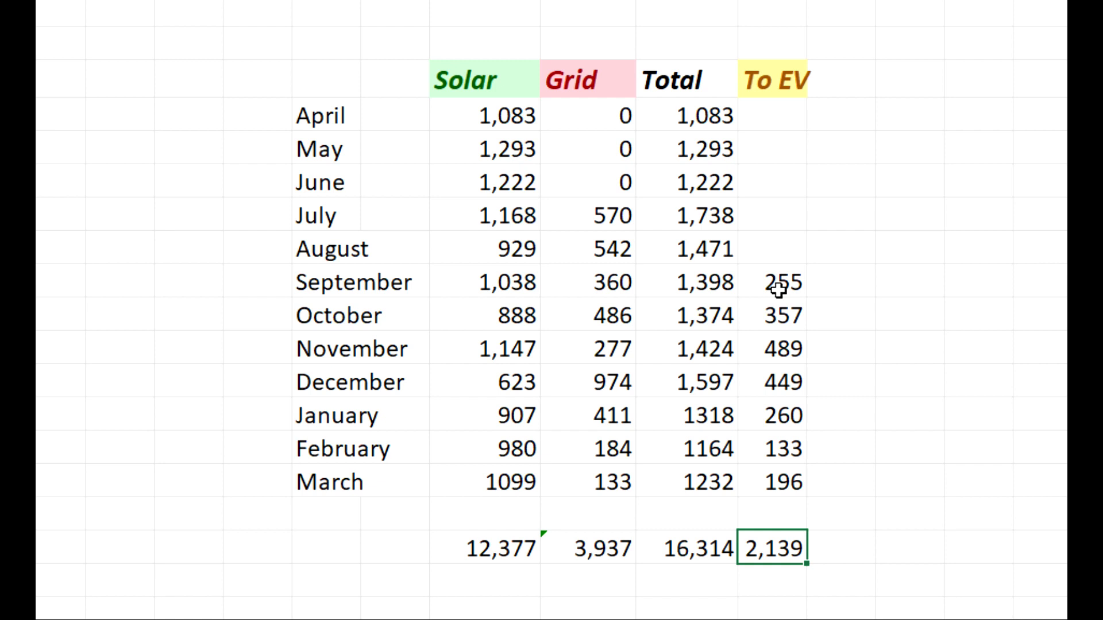
mouse_move(784, 283)
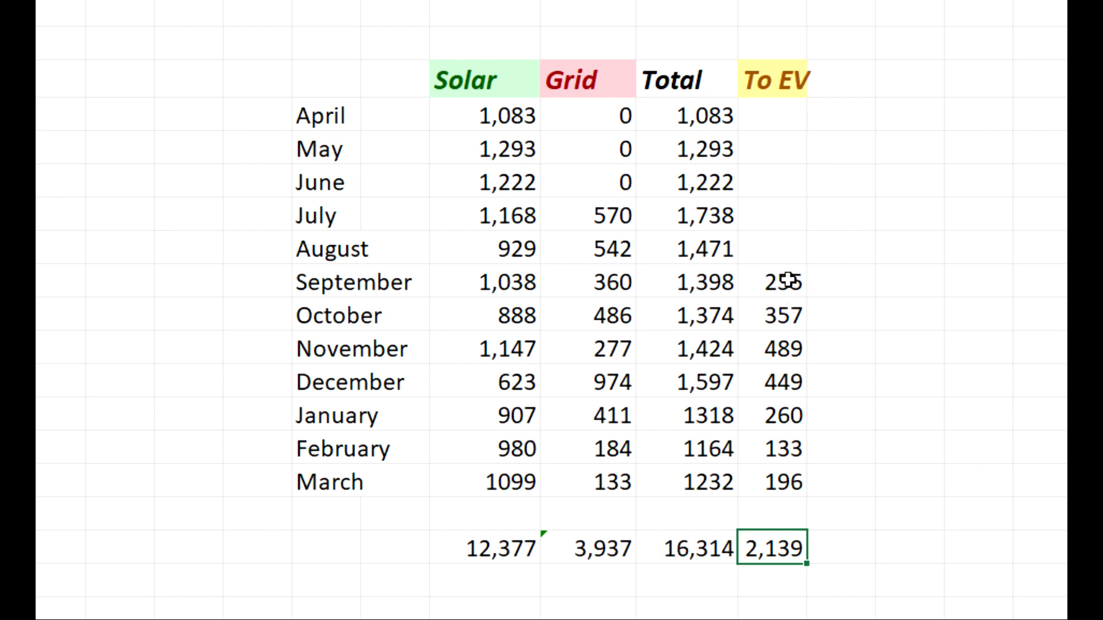
mouse_move(760, 440)
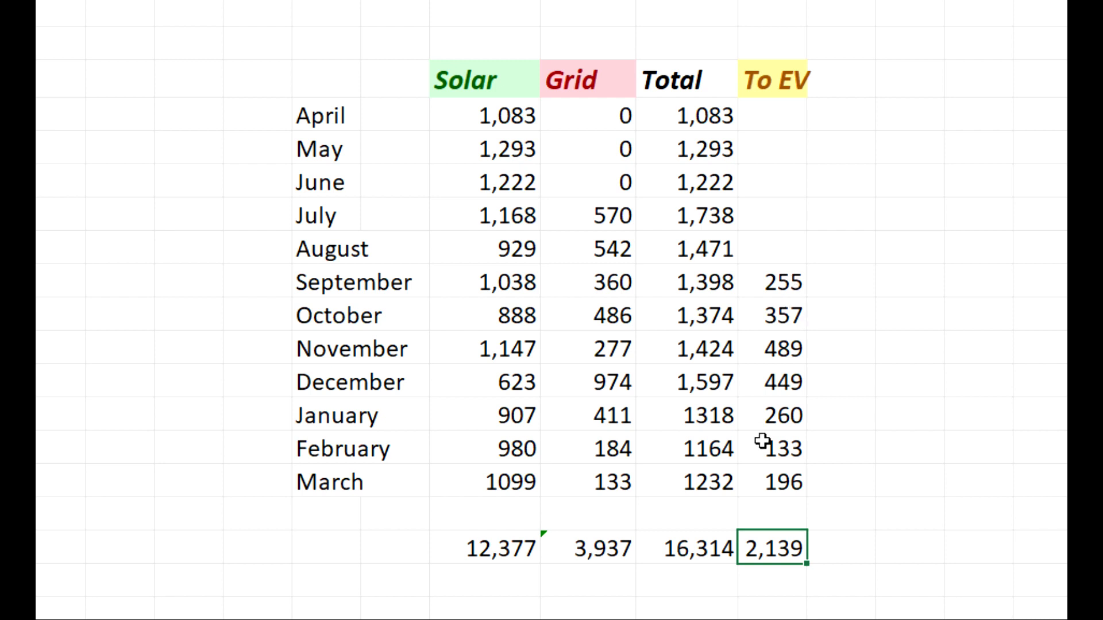
mouse_move(871, 600)
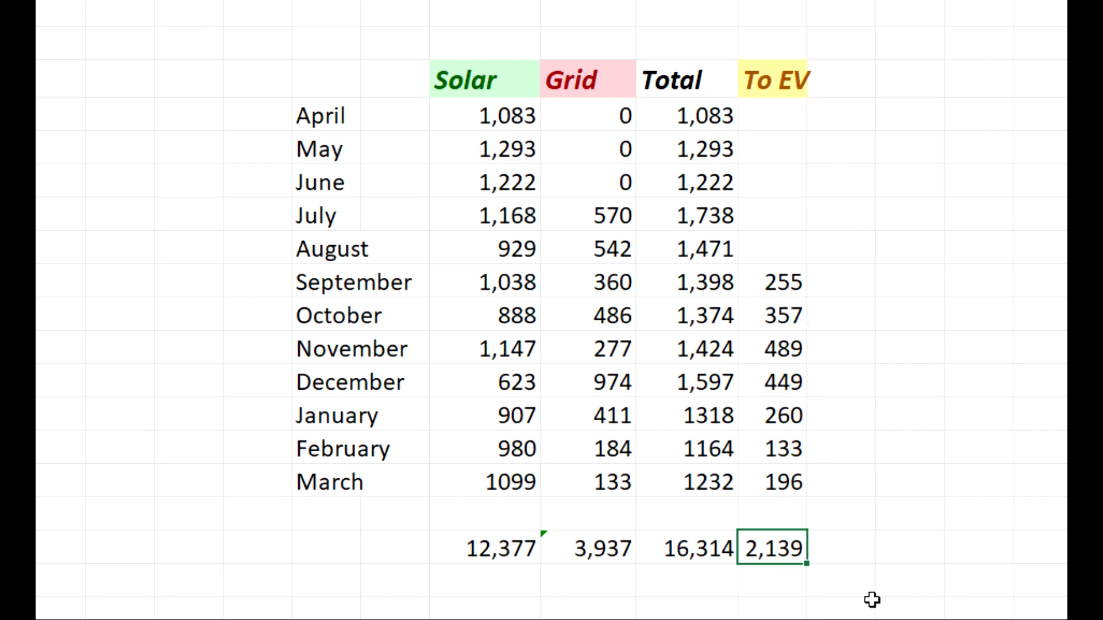
mouse_move(703, 586)
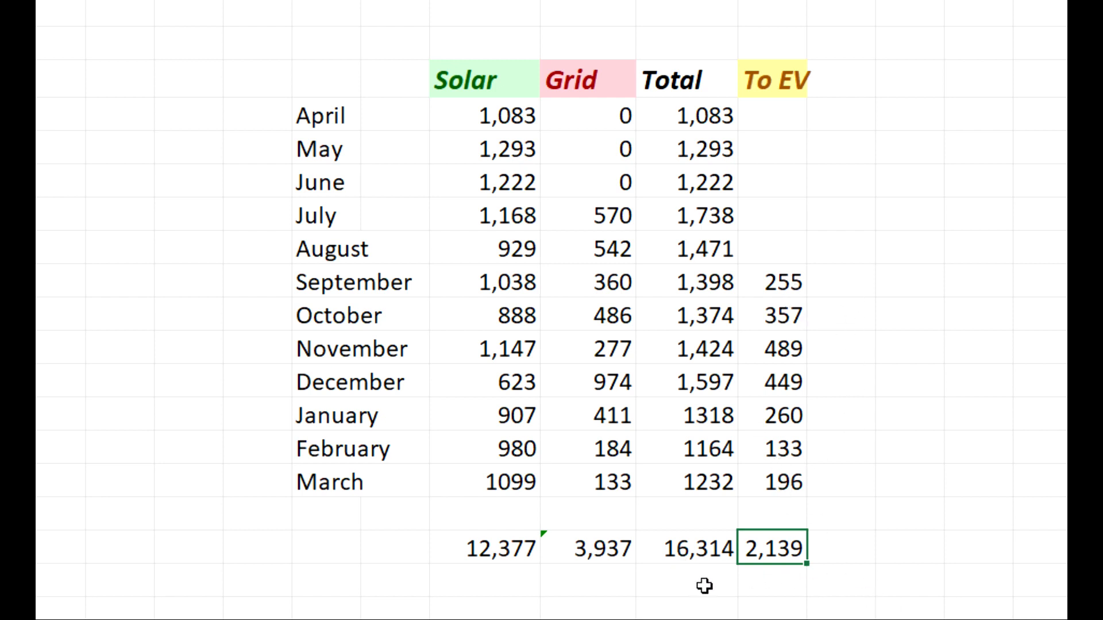
mouse_move(728, 571)
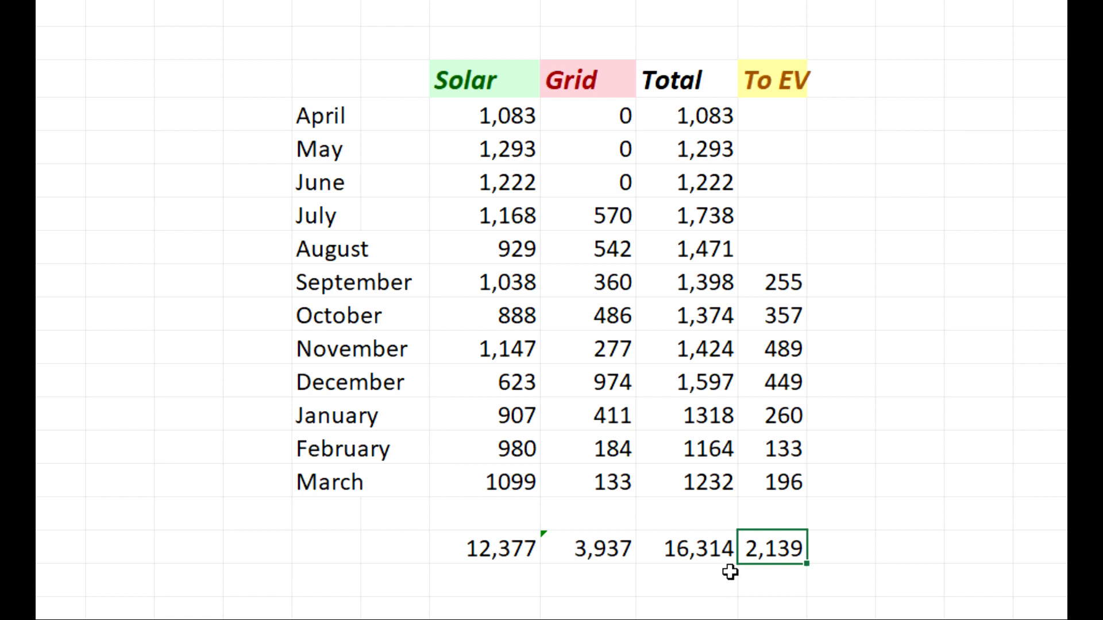
mouse_move(813, 340)
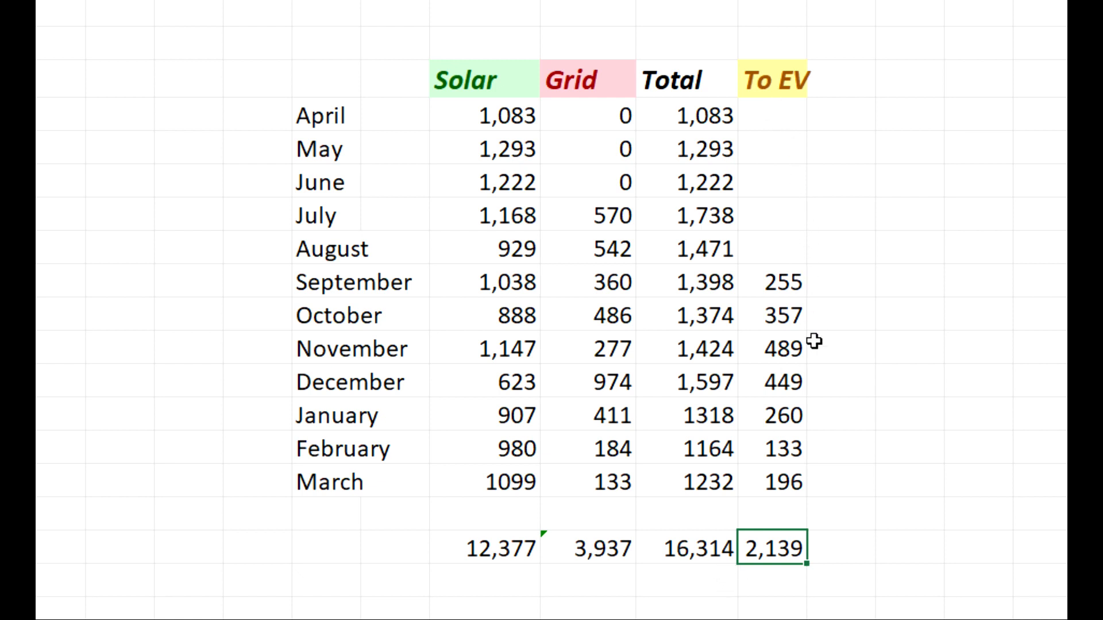
mouse_move(939, 400)
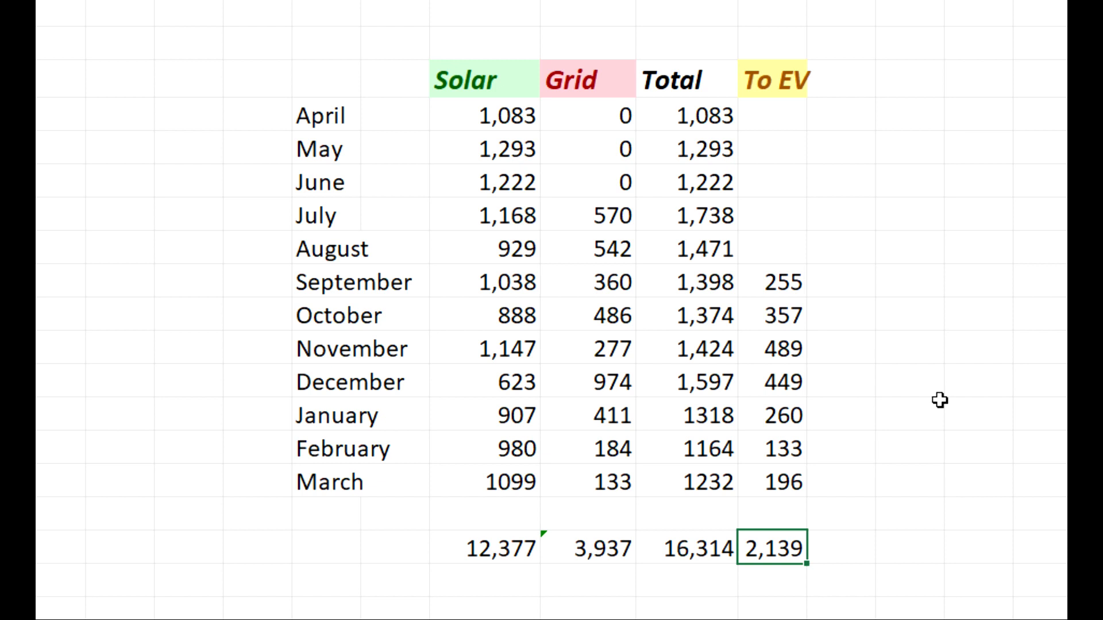
mouse_move(932, 111)
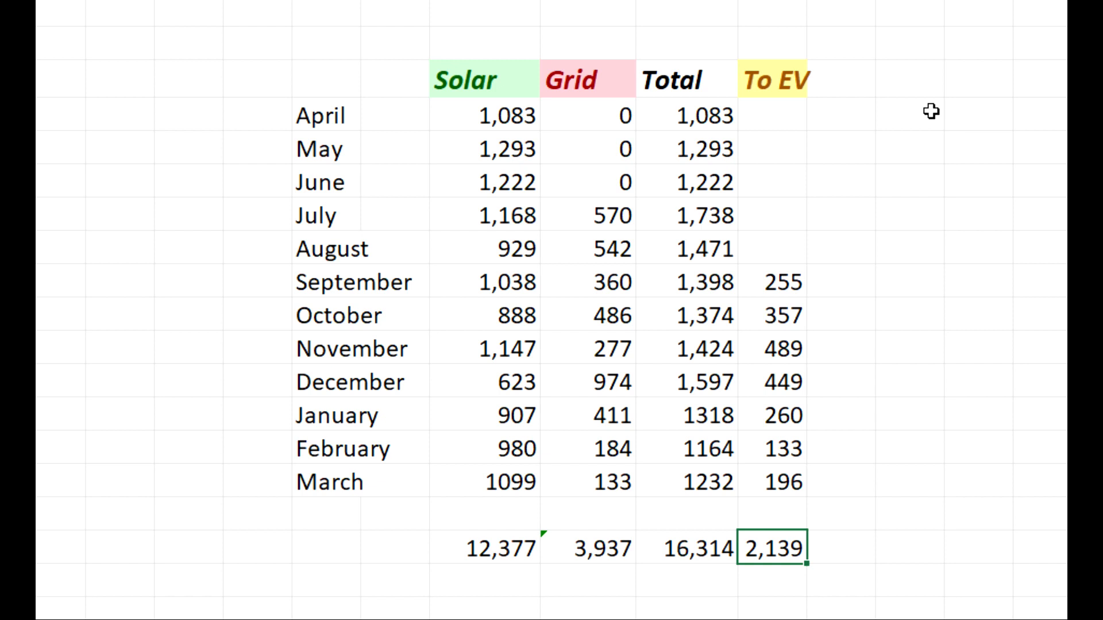
mouse_move(512, 227)
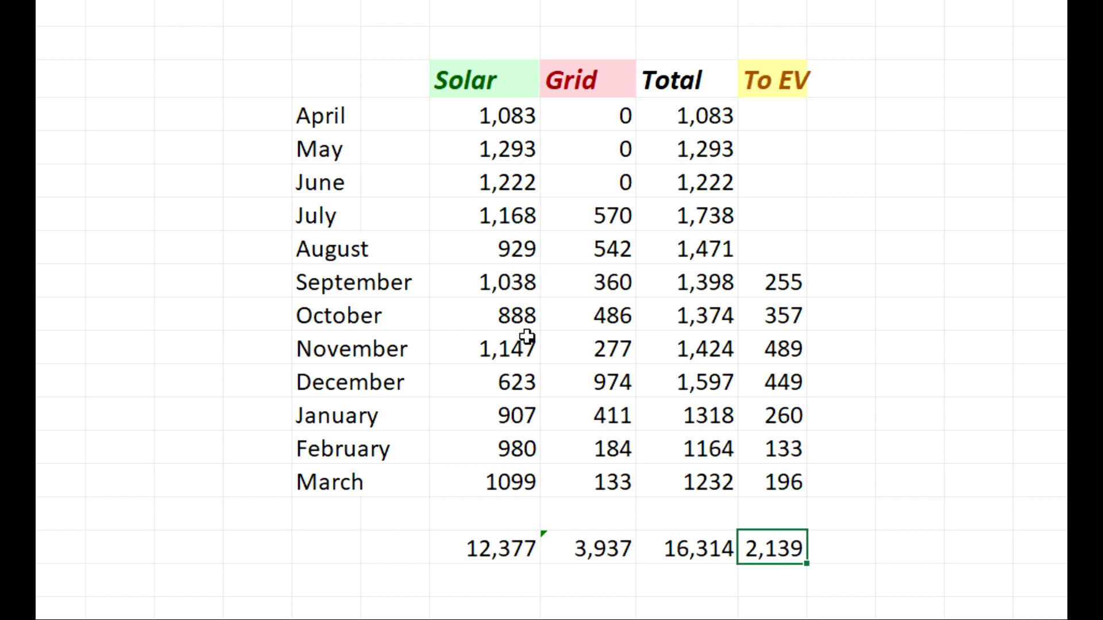
mouse_move(766, 320)
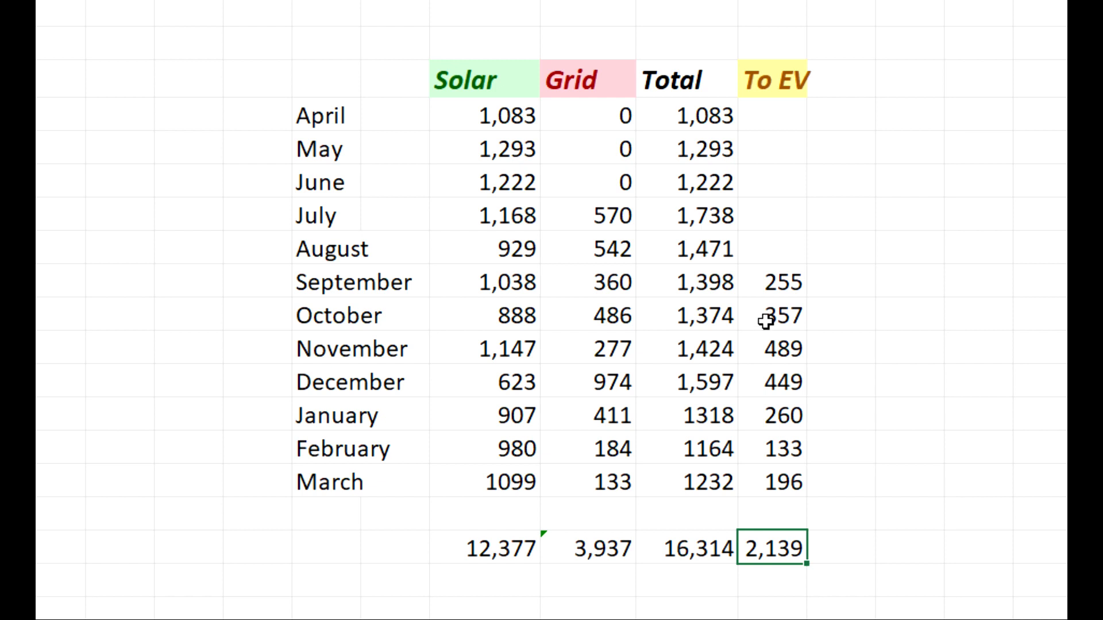
mouse_move(725, 383)
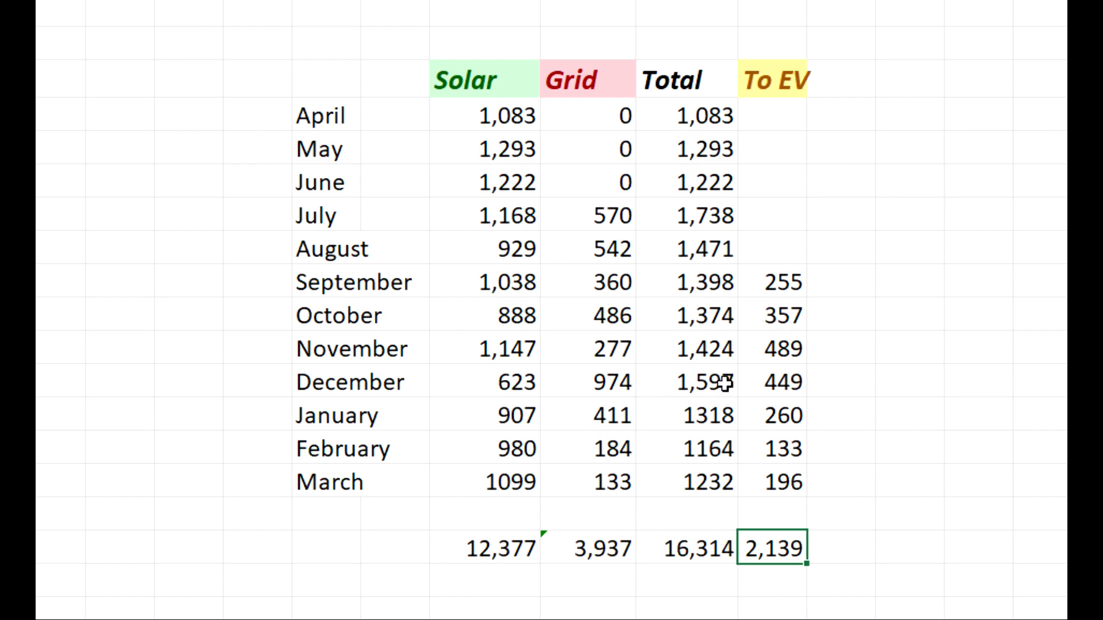
mouse_move(584, 126)
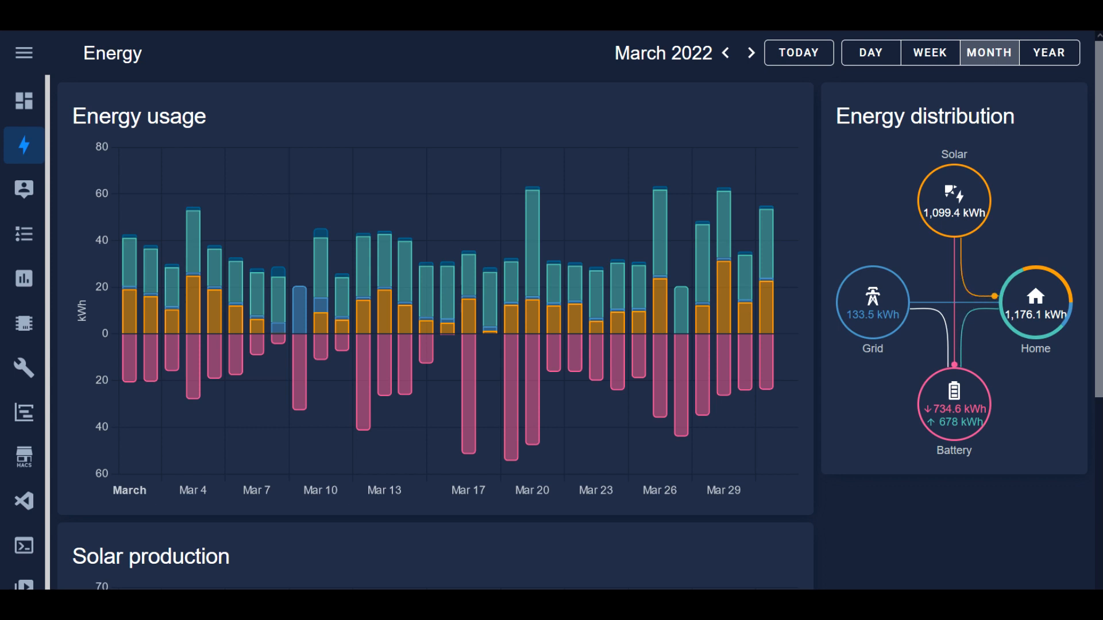
mouse_move(611, 374)
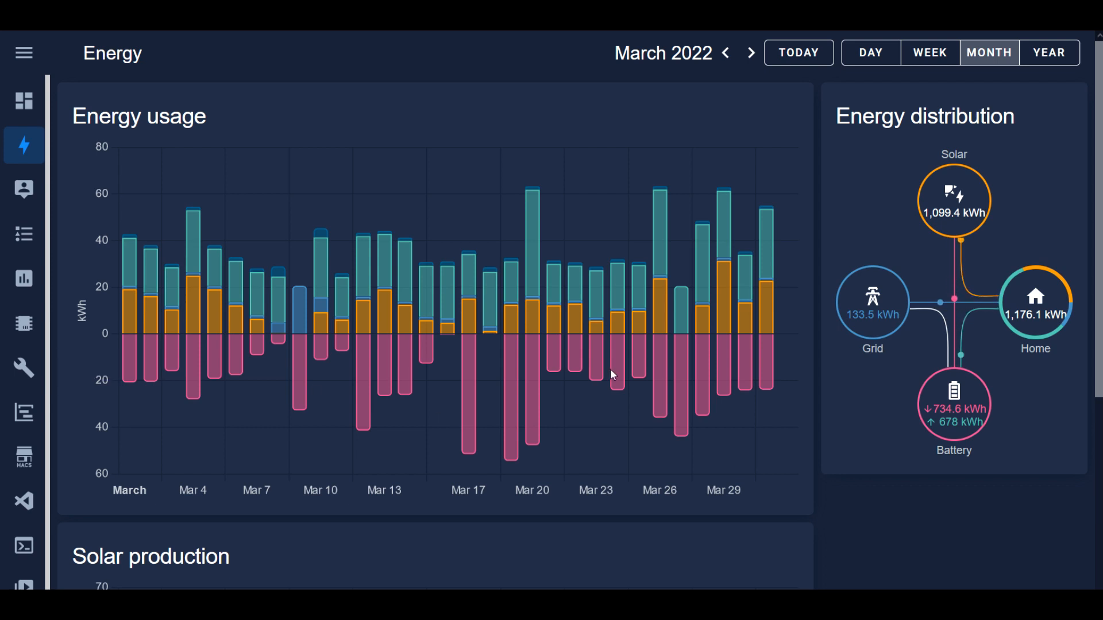
mouse_move(963, 239)
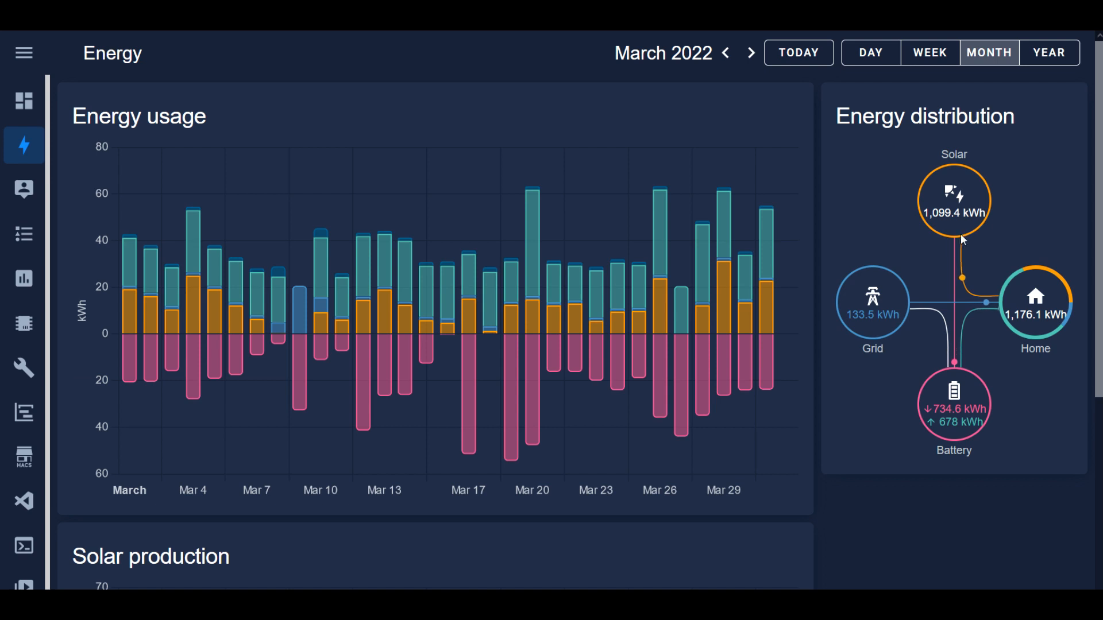
mouse_move(958, 245)
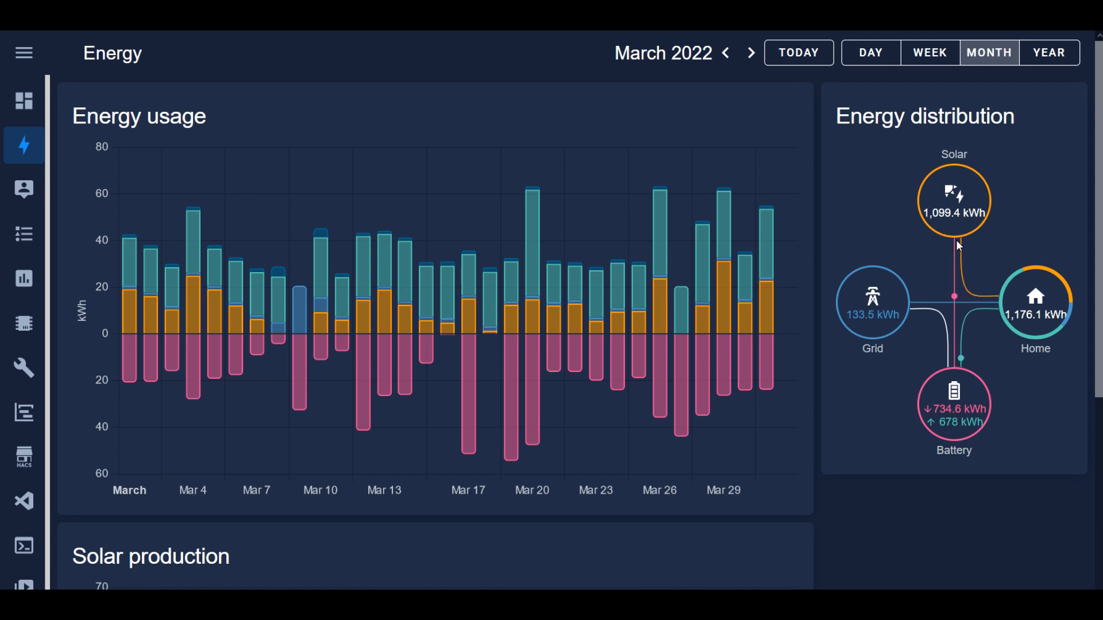
mouse_move(935, 359)
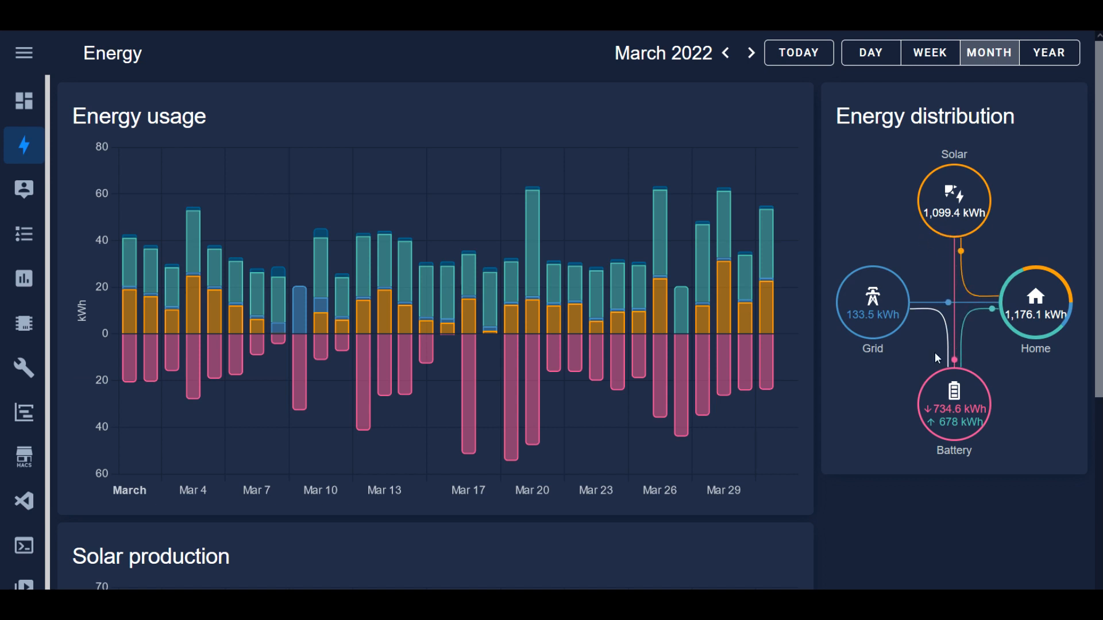
mouse_move(854, 329)
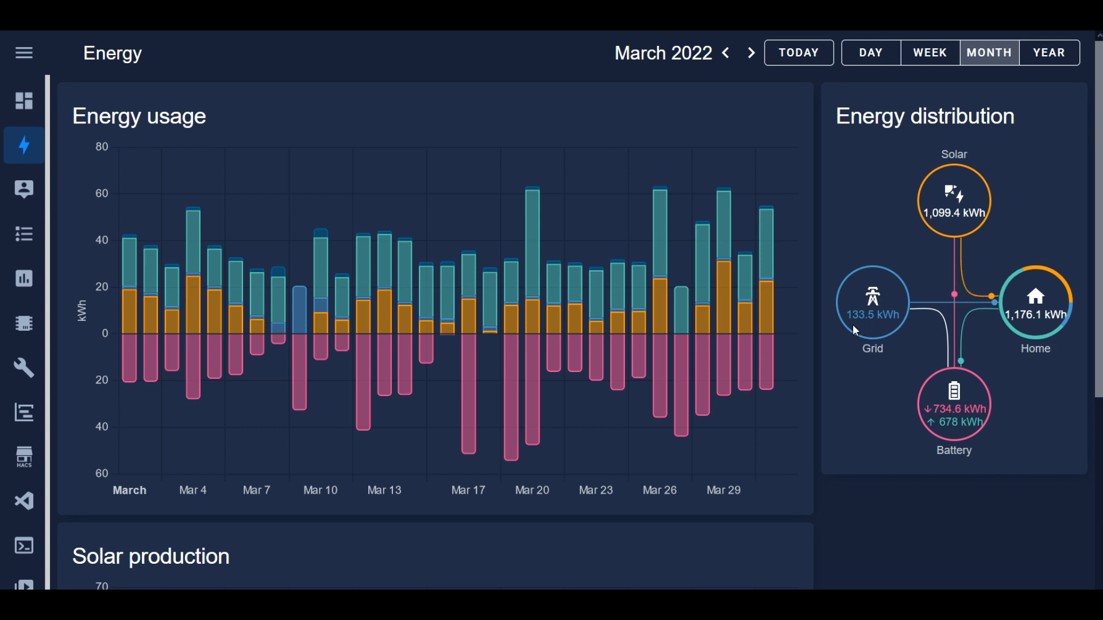
mouse_move(694, 450)
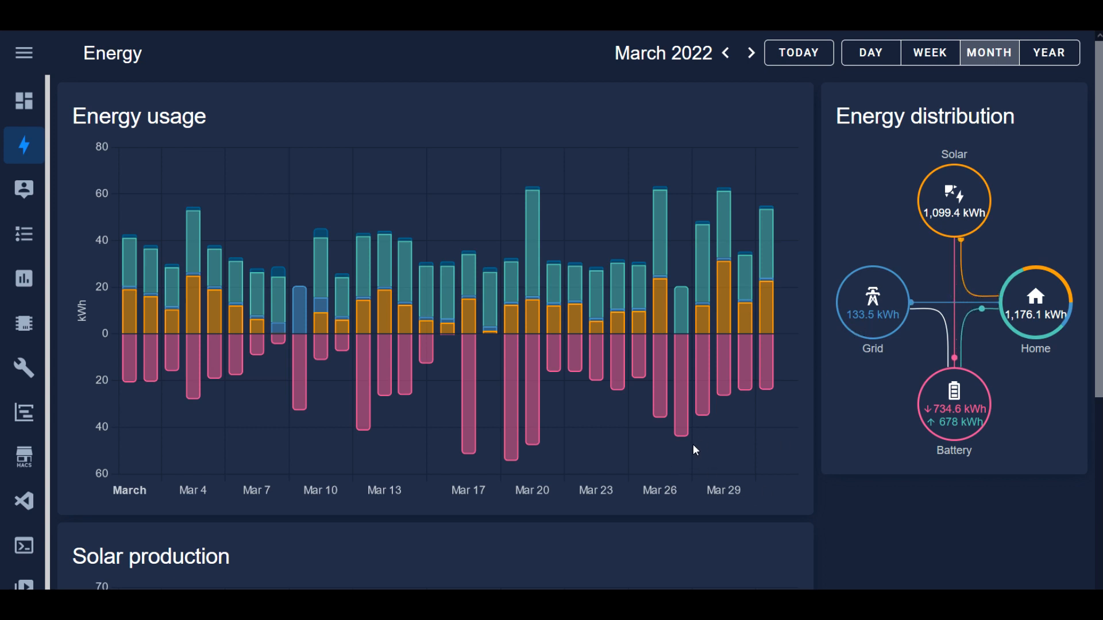
mouse_move(659, 380)
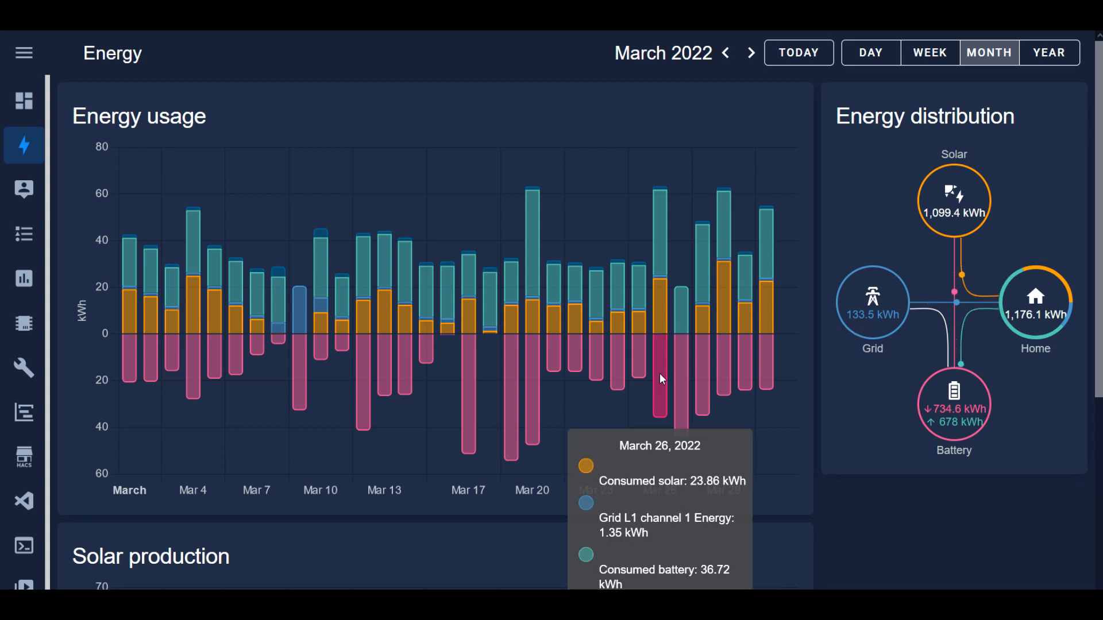
mouse_move(740, 396)
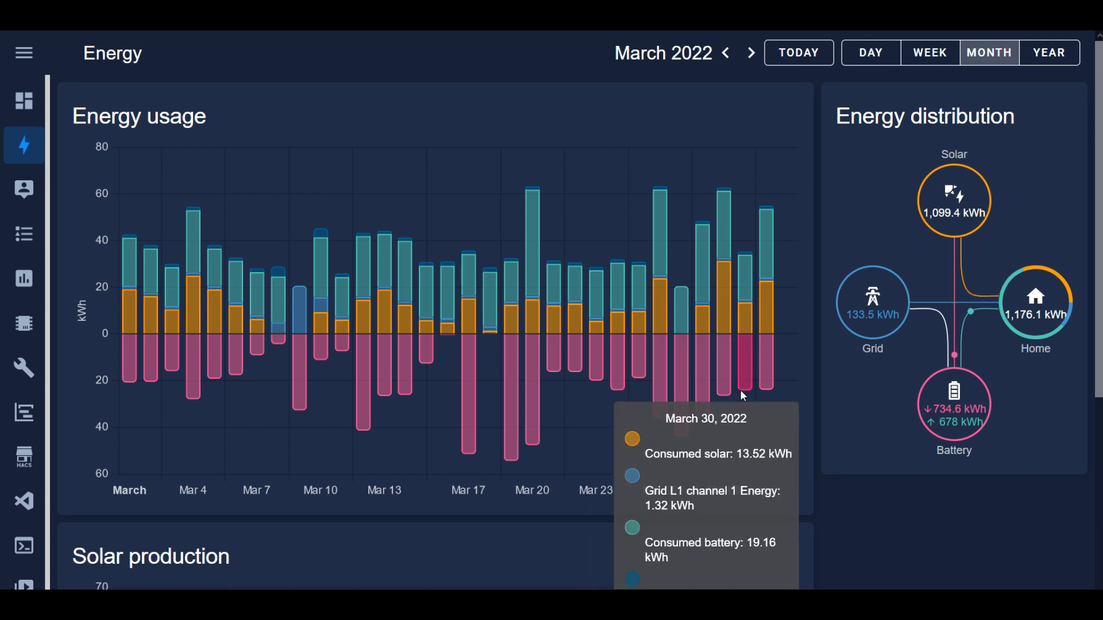
mouse_move(795, 428)
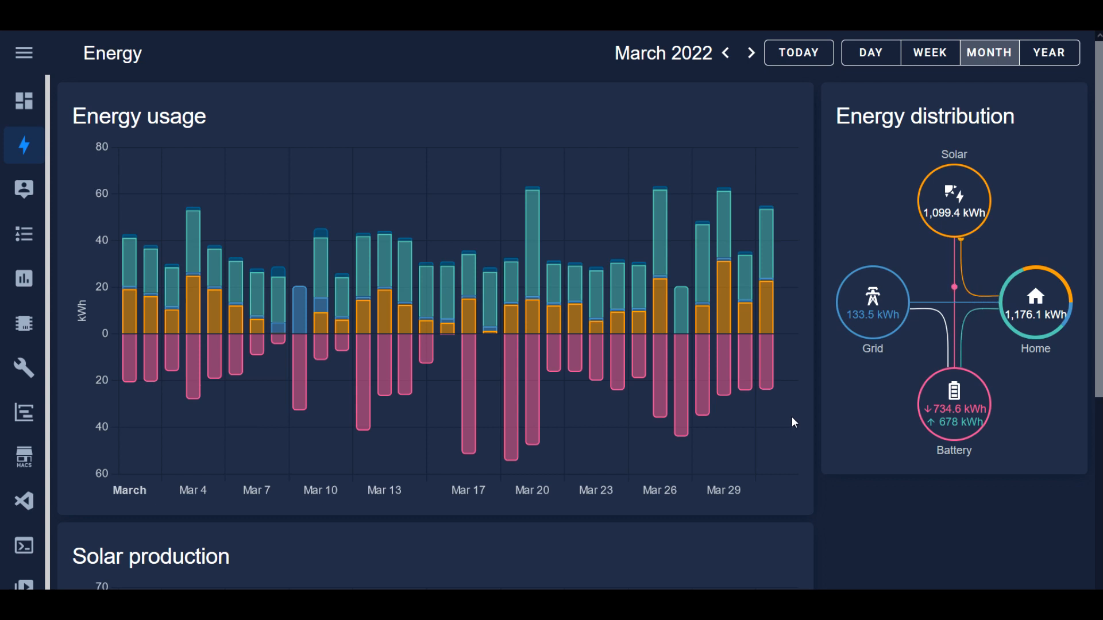
scroll(down, 3)
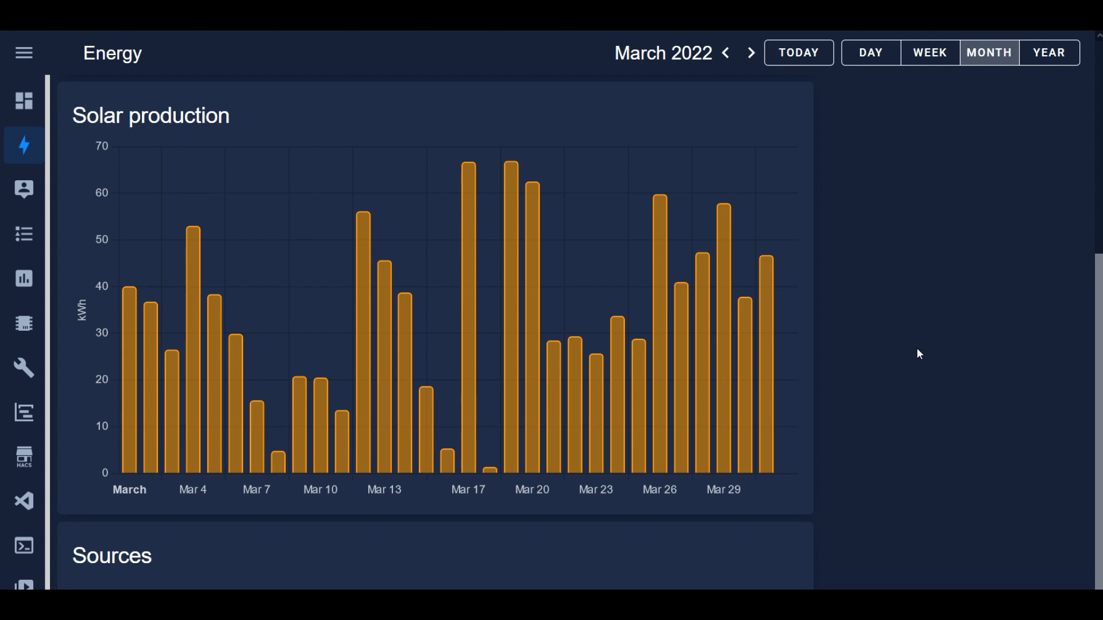
mouse_move(889, 330)
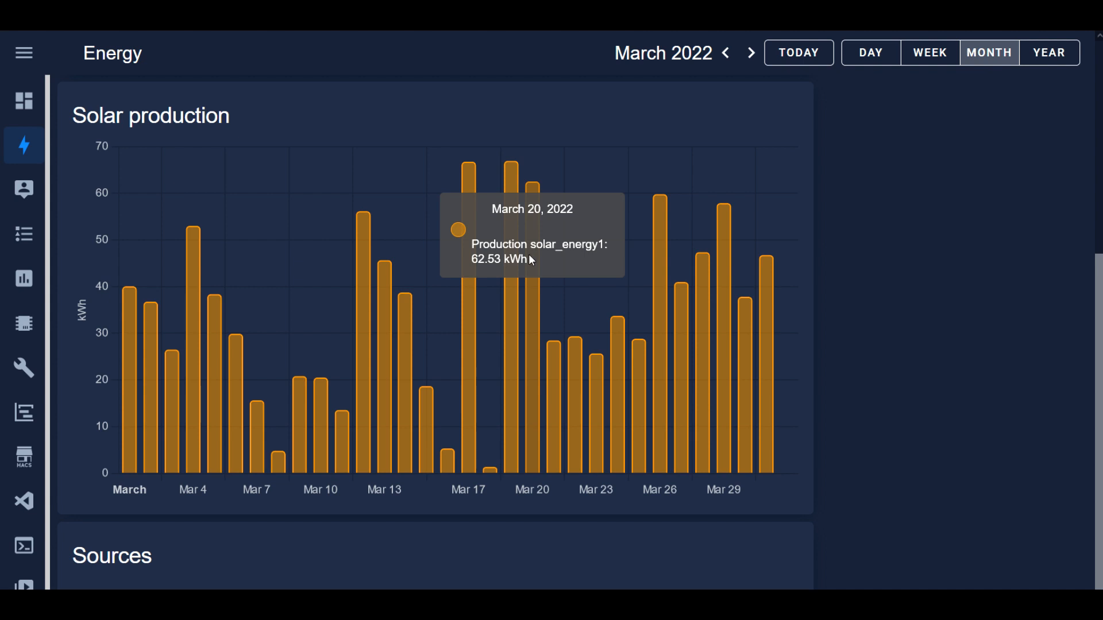
mouse_move(572, 384)
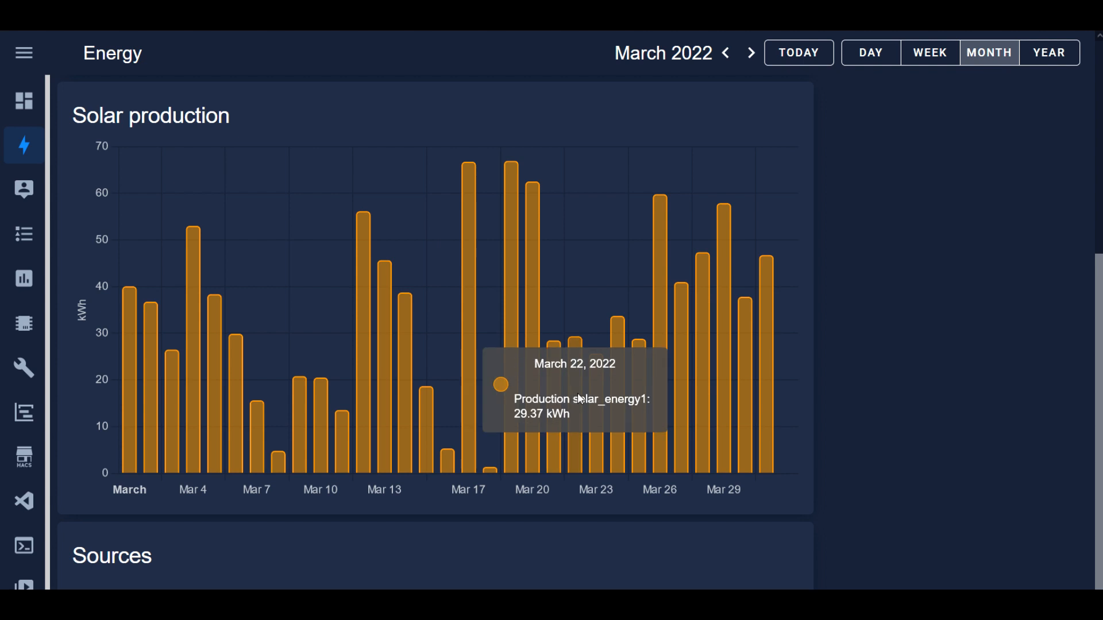
mouse_move(590, 378)
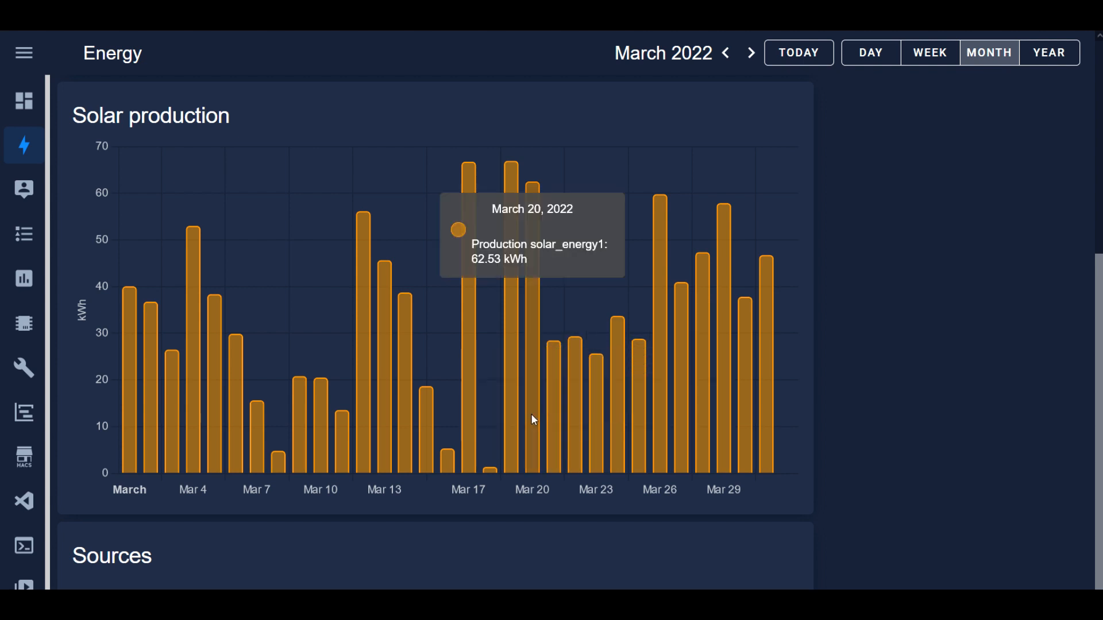
mouse_move(555, 443)
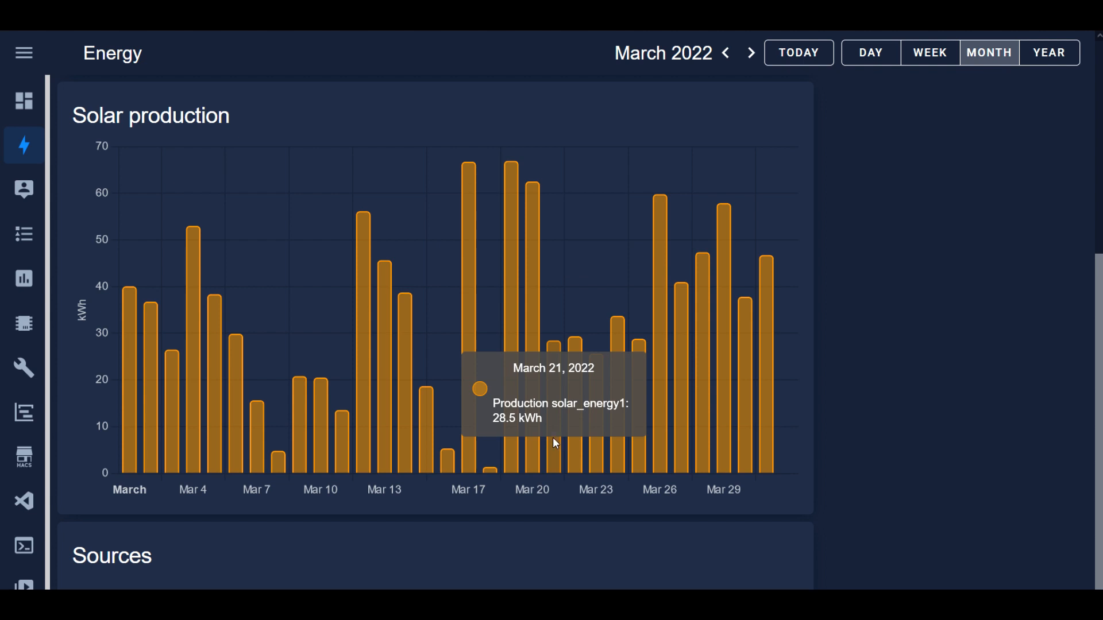
mouse_move(618, 384)
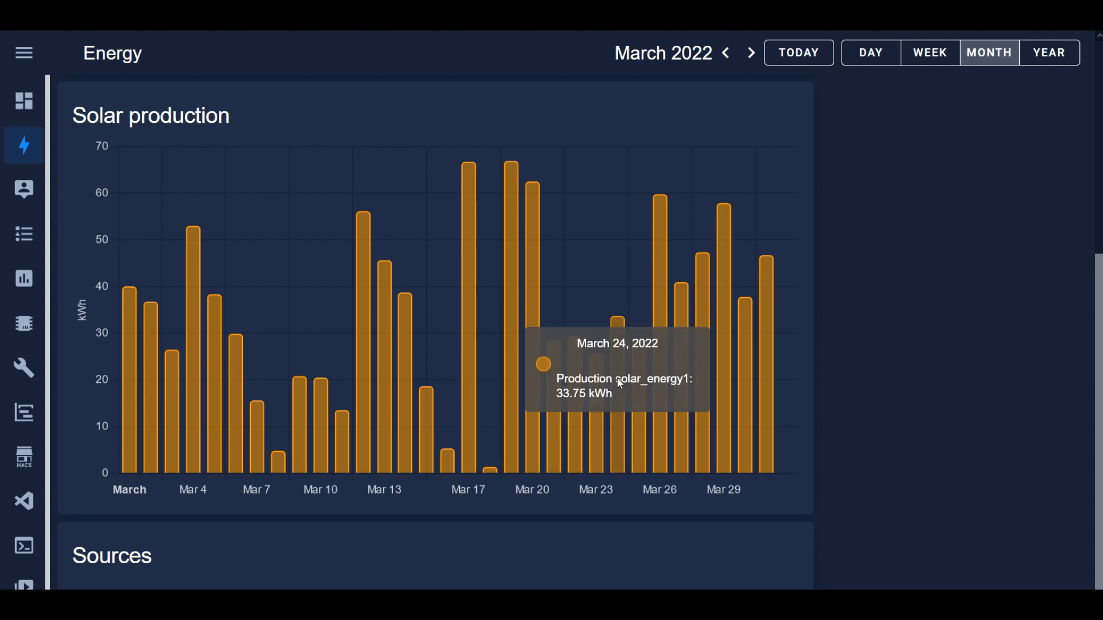
mouse_move(618, 423)
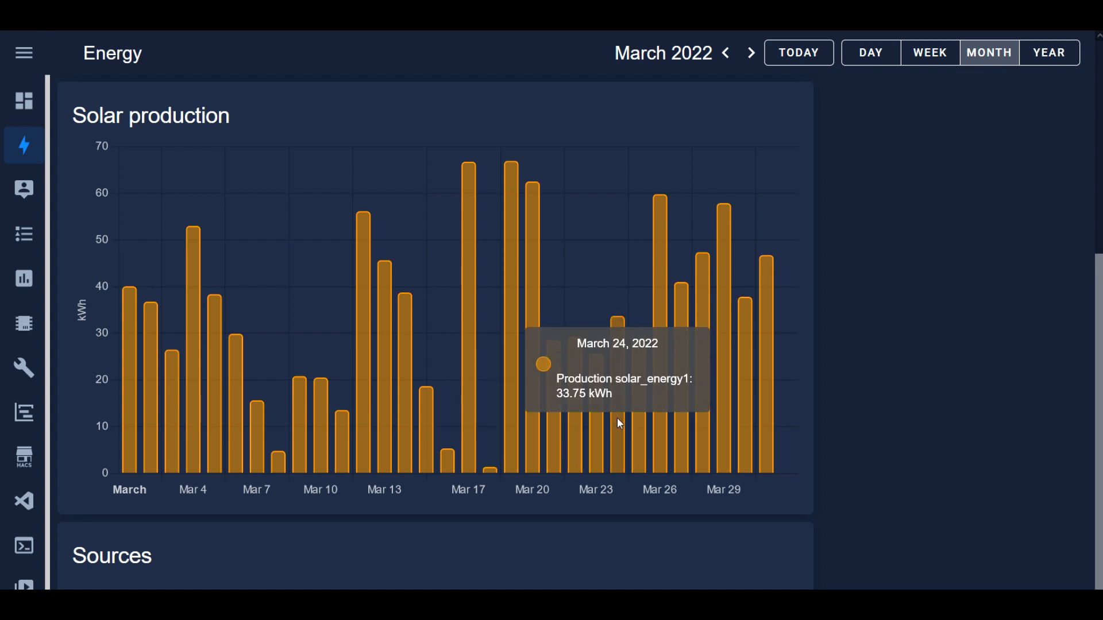
mouse_move(638, 422)
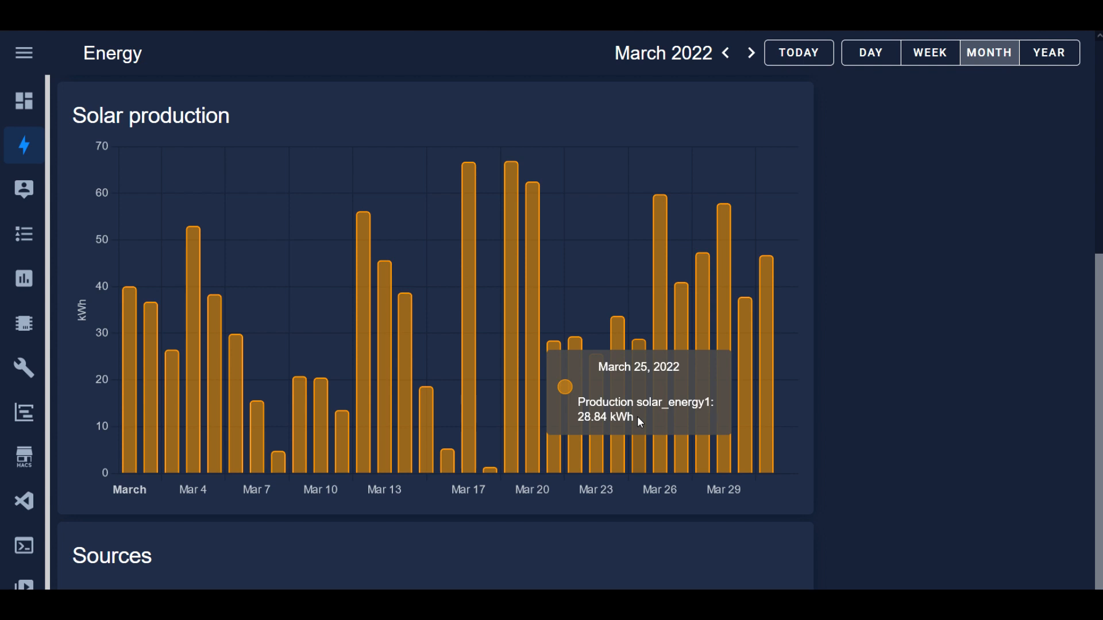
mouse_move(635, 405)
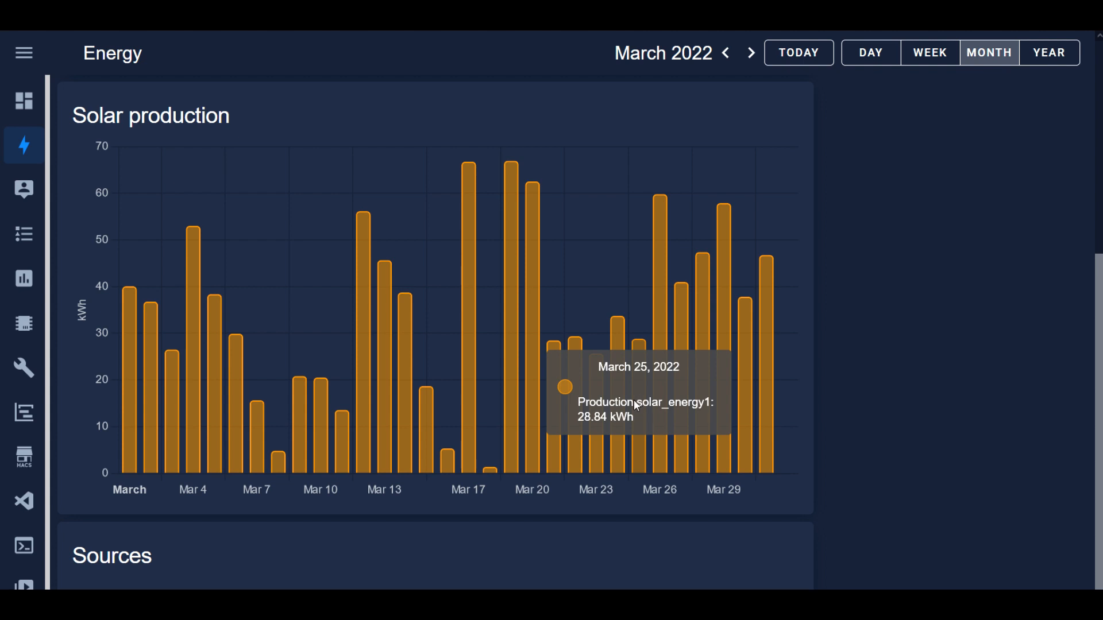
mouse_move(966, 317)
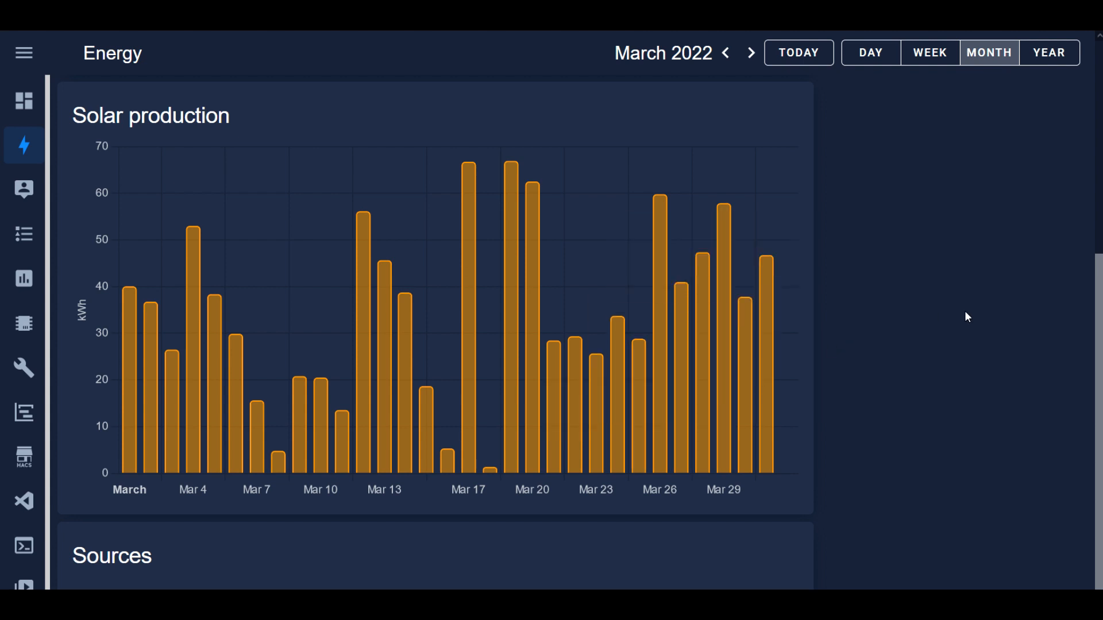
mouse_move(805, 415)
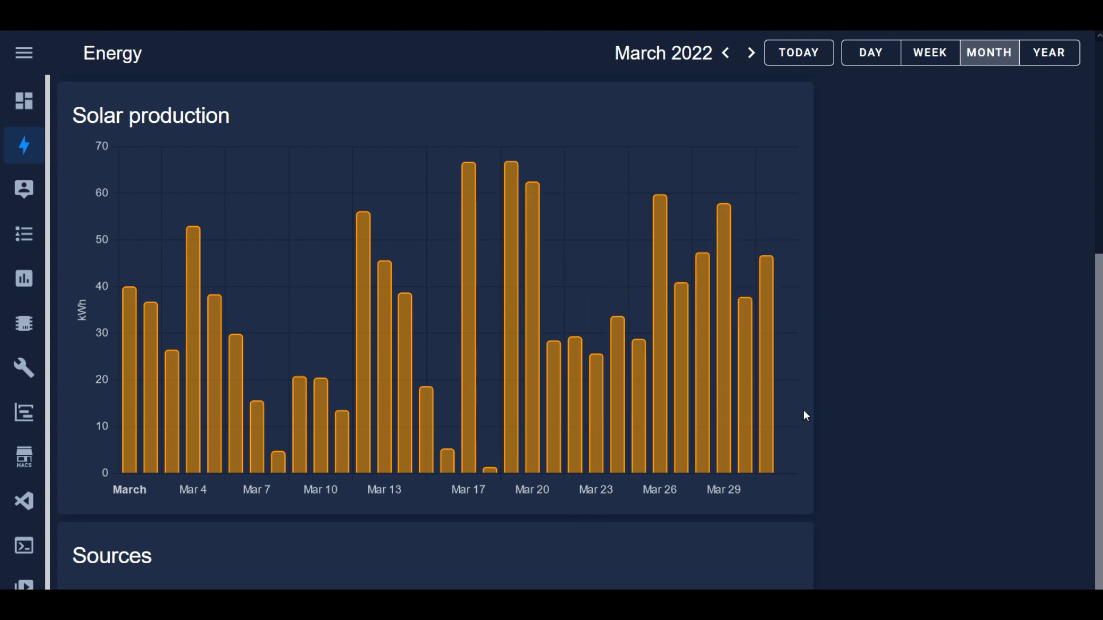
mouse_move(837, 364)
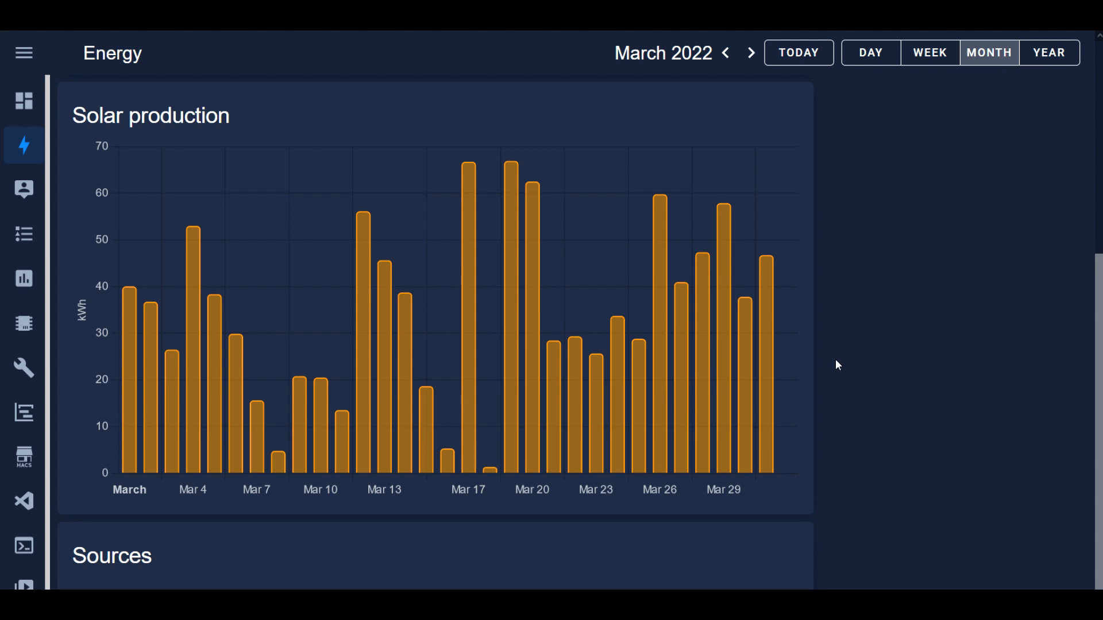
mouse_move(794, 534)
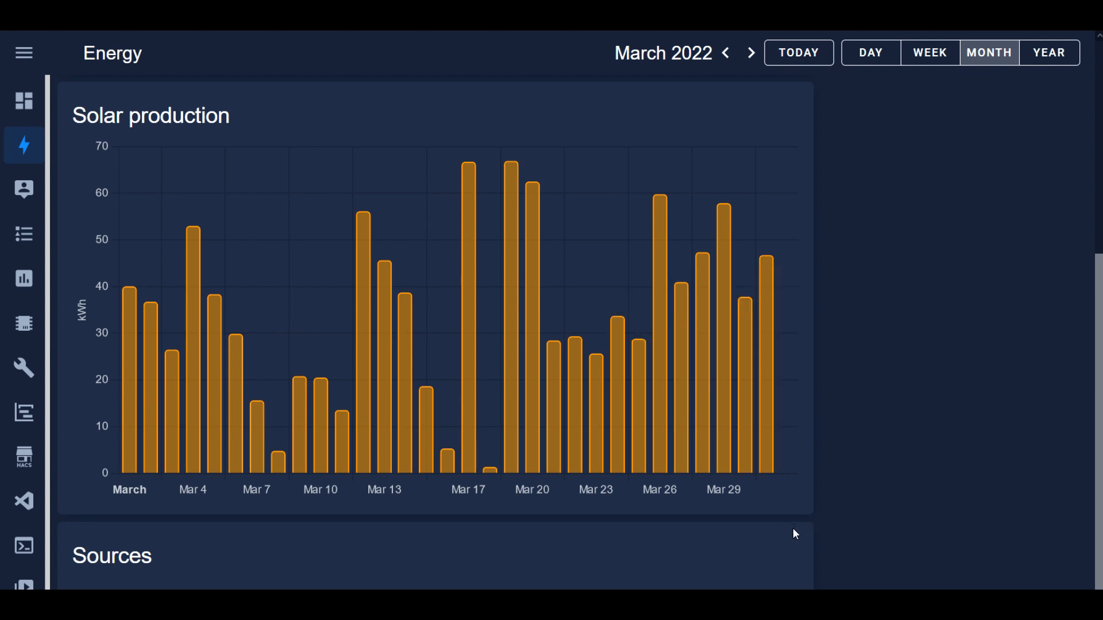
mouse_move(985, 381)
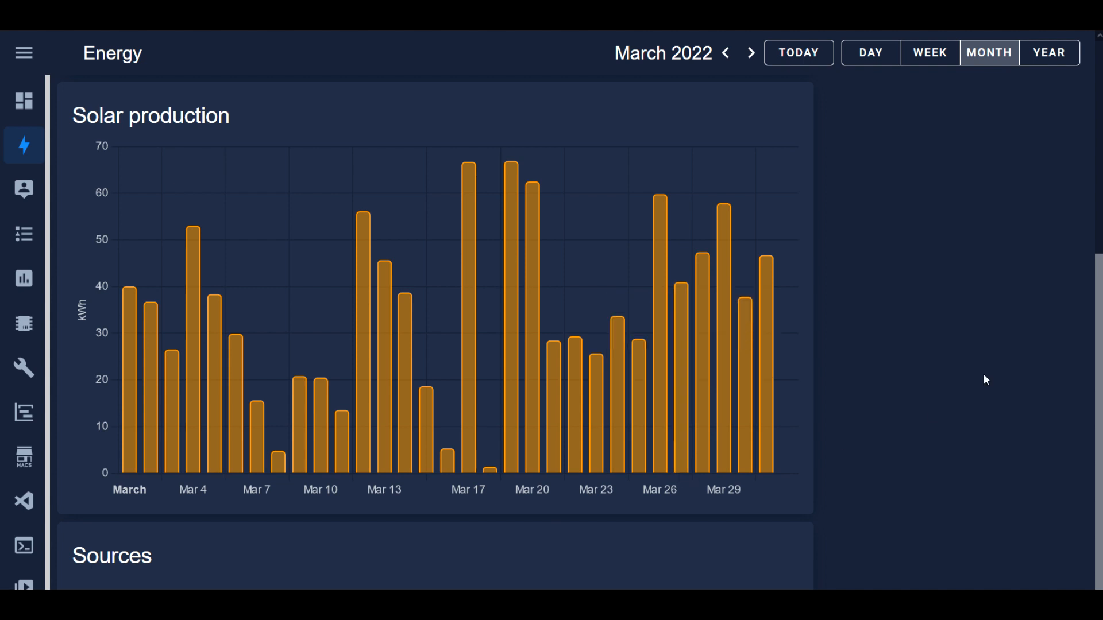
mouse_move(960, 330)
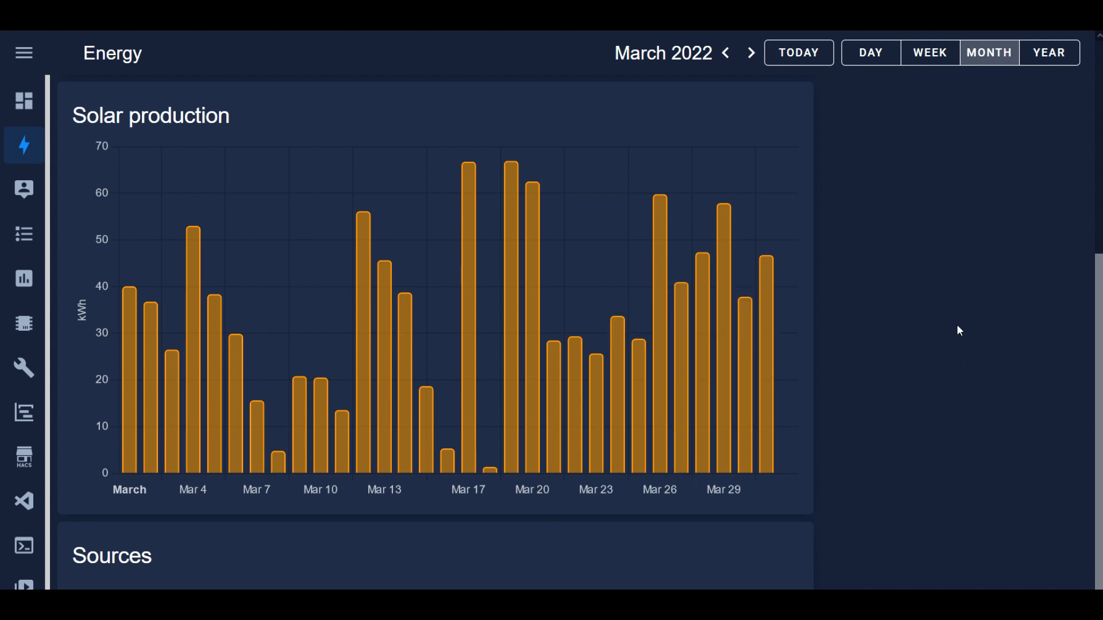
mouse_move(765, 393)
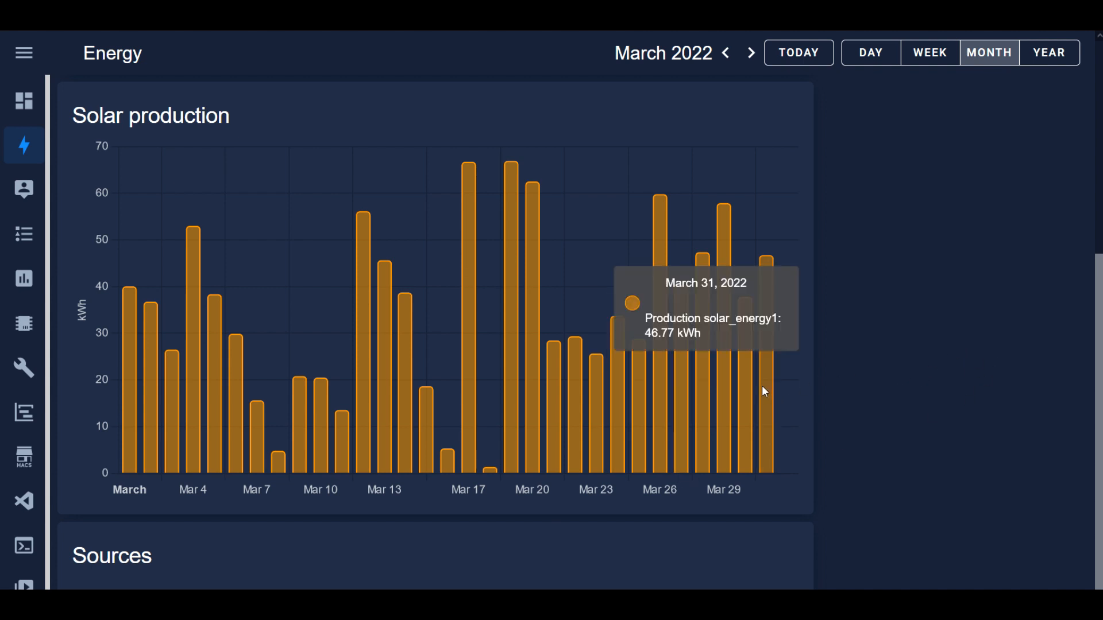
mouse_move(882, 311)
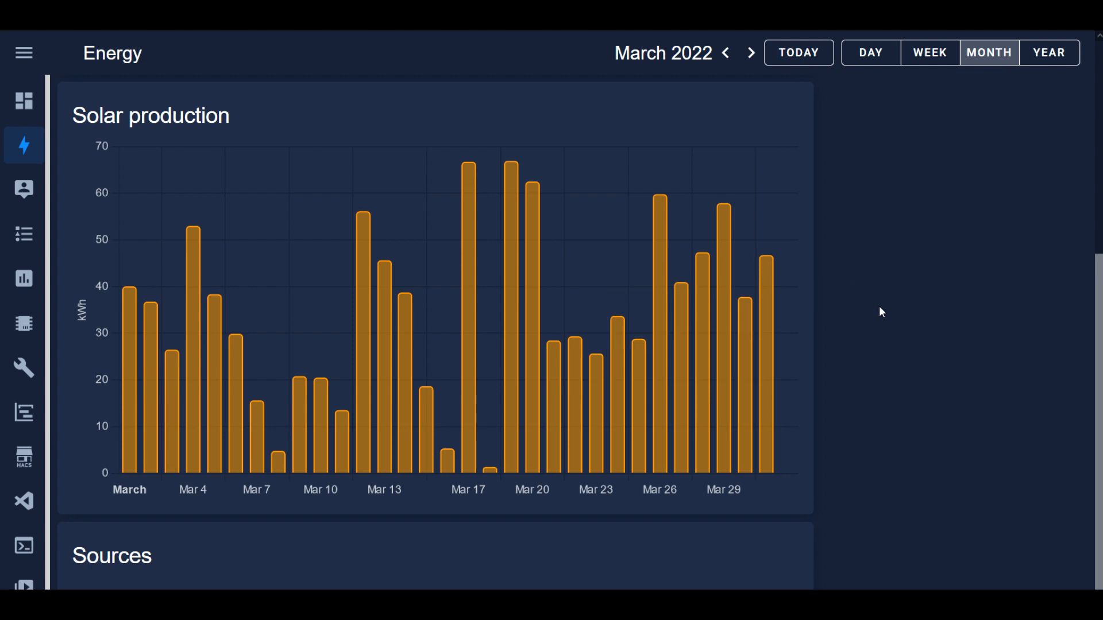
mouse_move(912, 365)
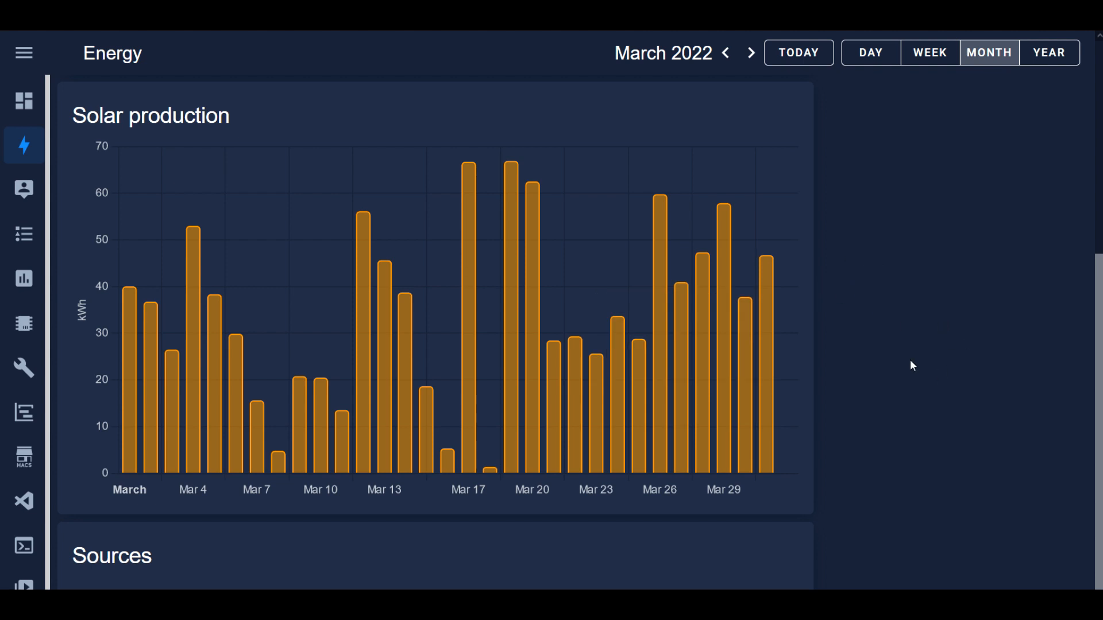
mouse_move(910, 369)
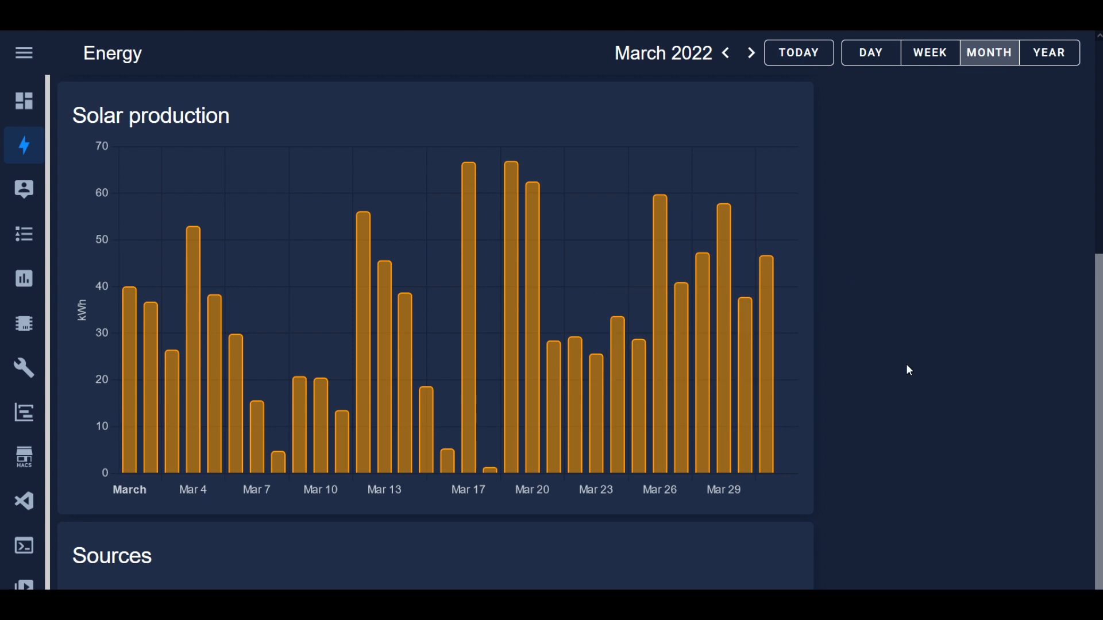
mouse_move(939, 393)
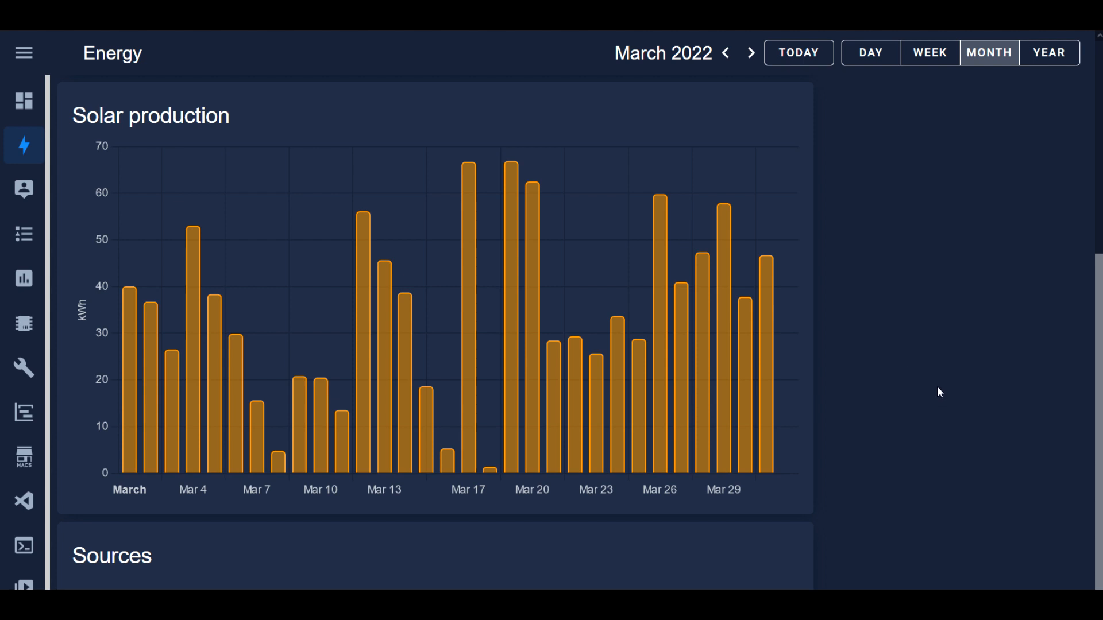
mouse_move(325, 409)
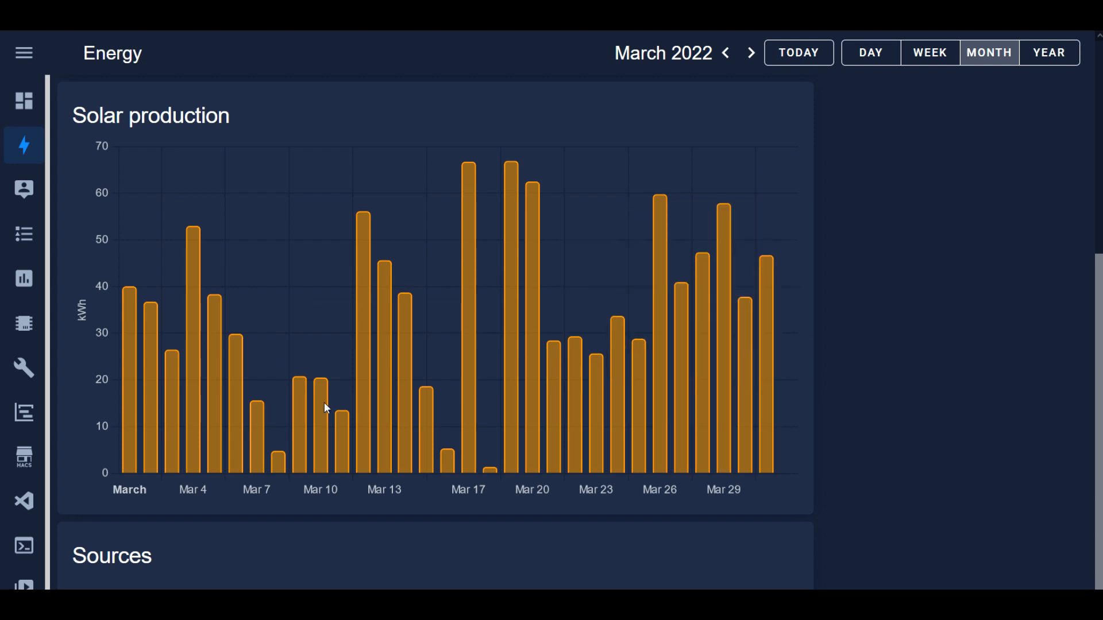
mouse_move(468, 362)
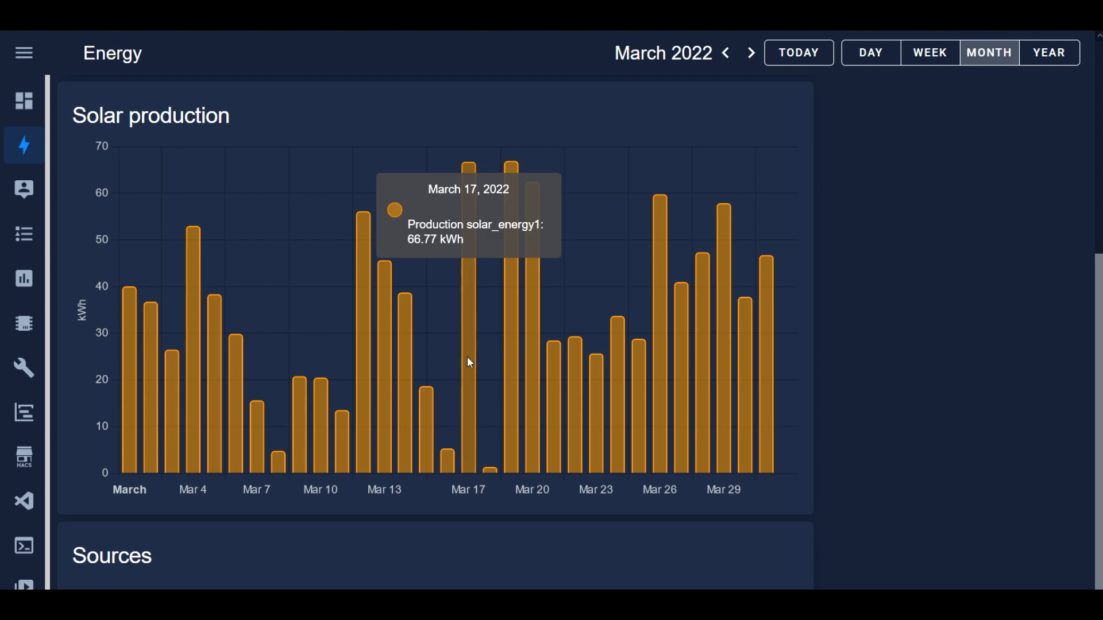
mouse_move(537, 408)
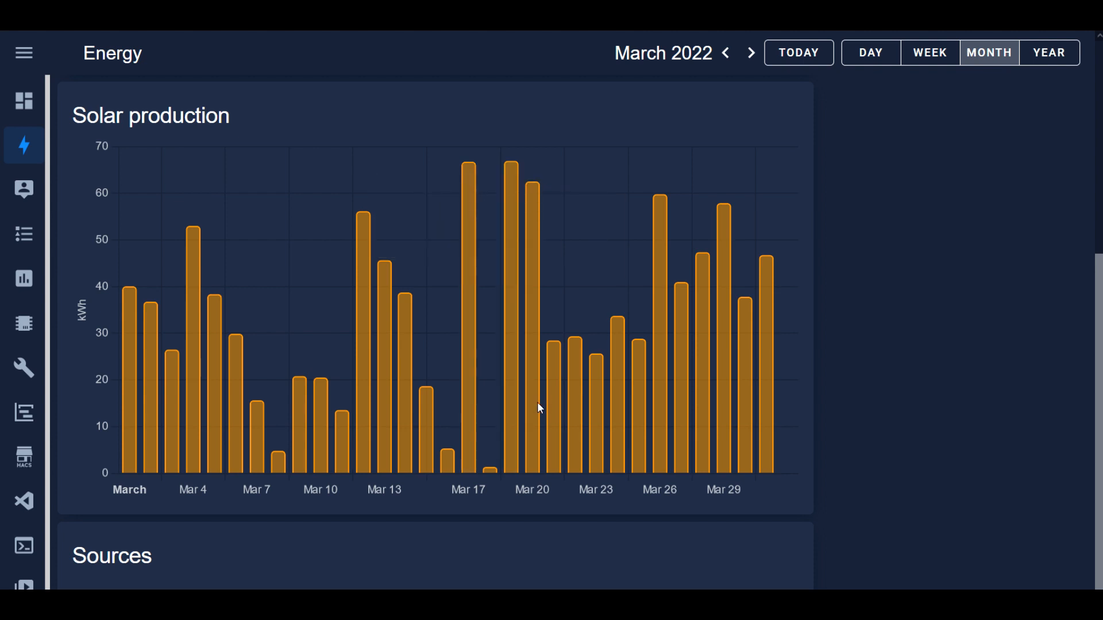
mouse_move(738, 402)
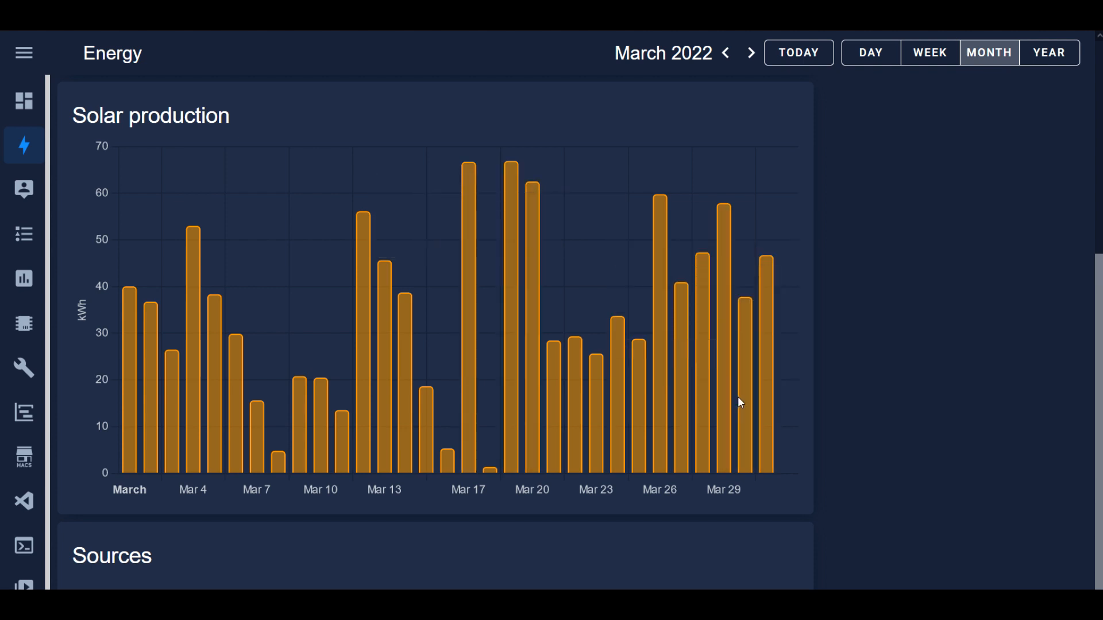
mouse_move(921, 246)
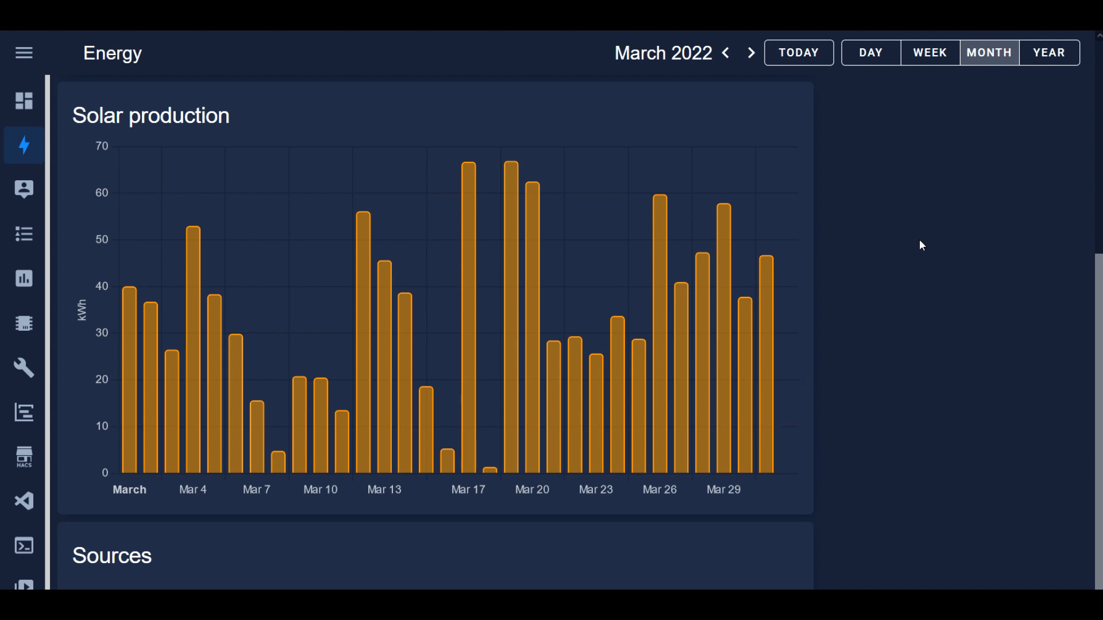